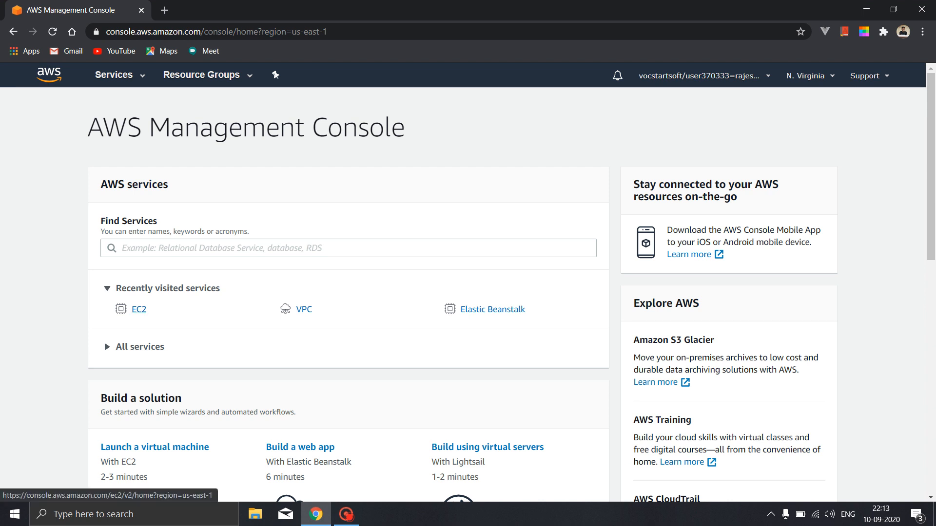
# Open the EC2 dashboard and reveal the Launch instance options.
pyautogui.click(139, 309)
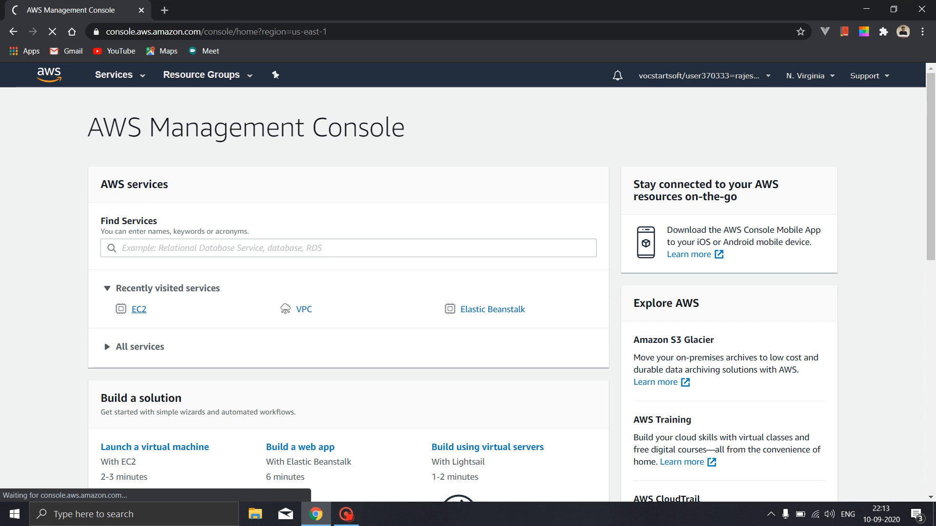
pyautogui.click(139, 310)
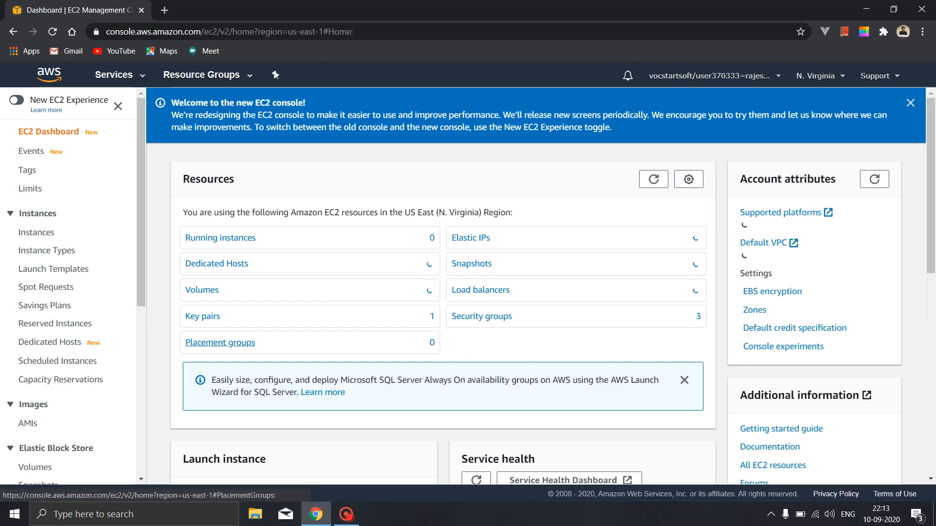
pyautogui.scroll(-3)
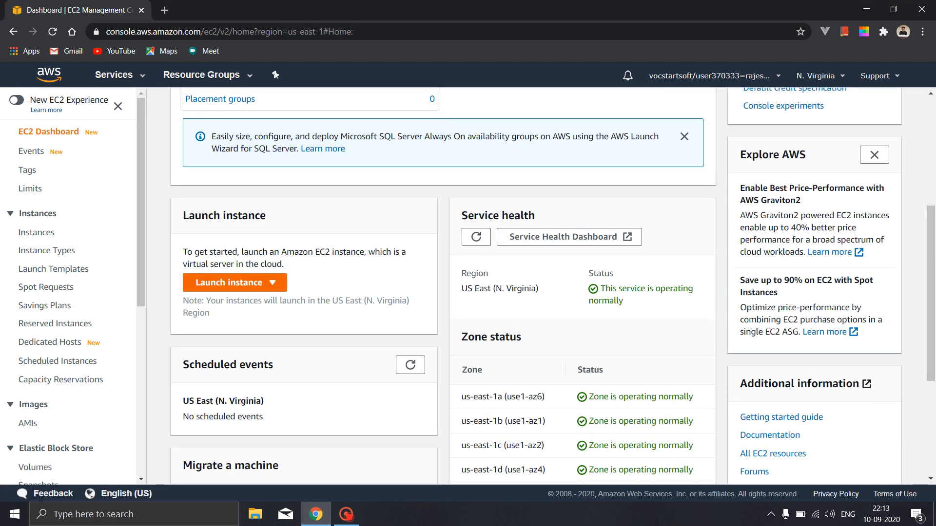
pyautogui.click(234, 282)
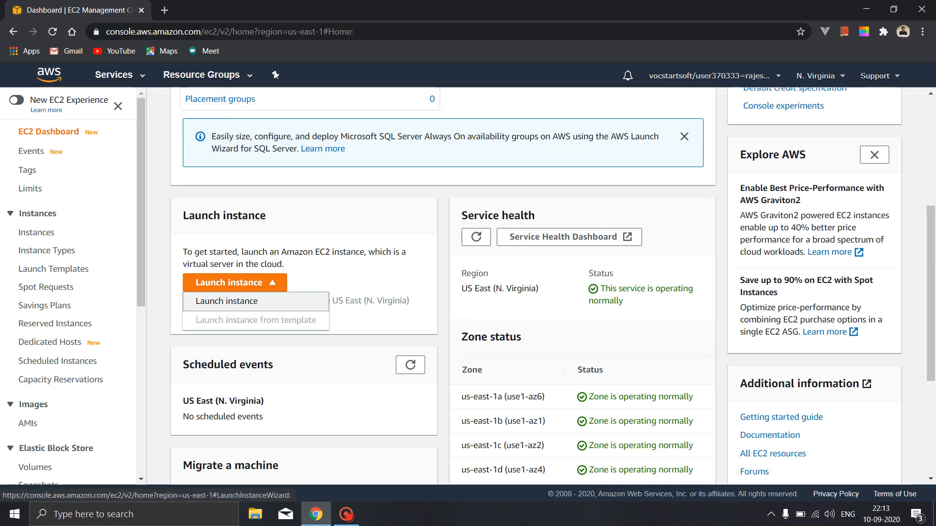
# Start a new instance launch using the Ubuntu Server 16.04 LTS image.
pyautogui.click(225, 301)
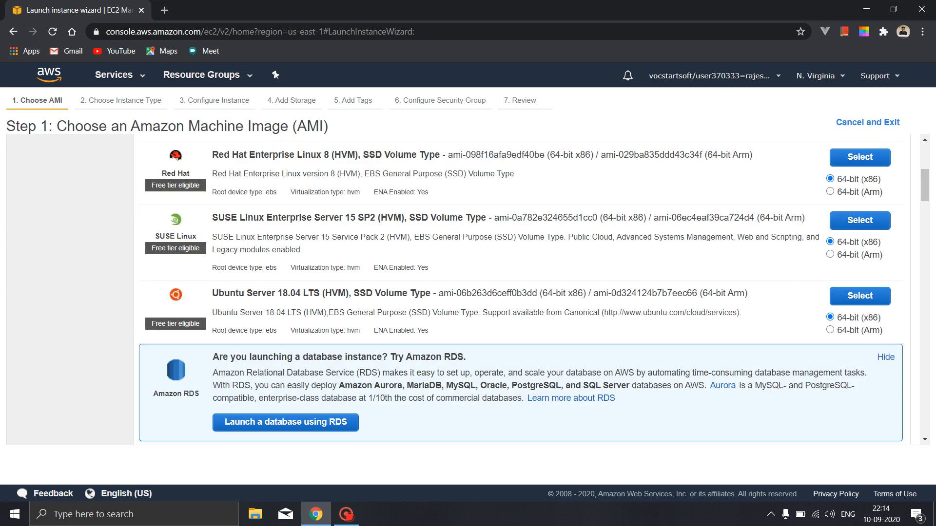
pyautogui.scroll(-3)
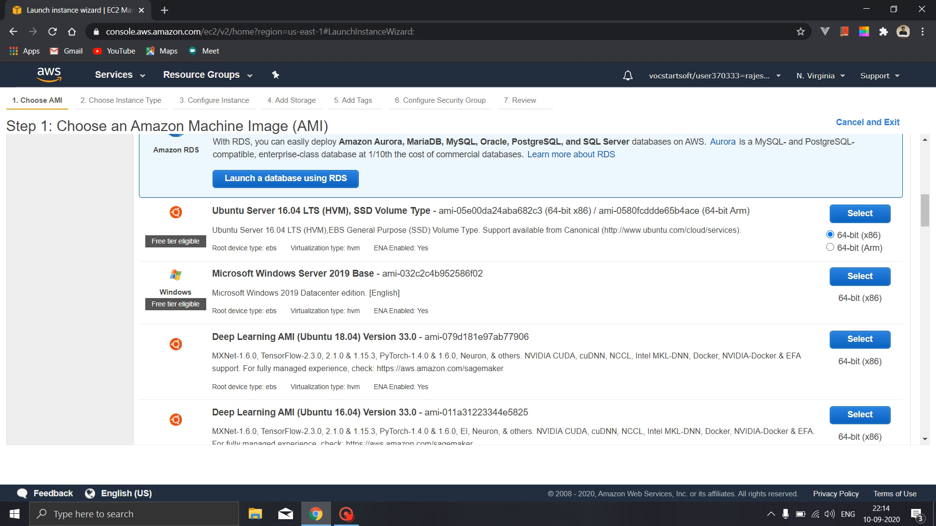
pyautogui.click(858, 213)
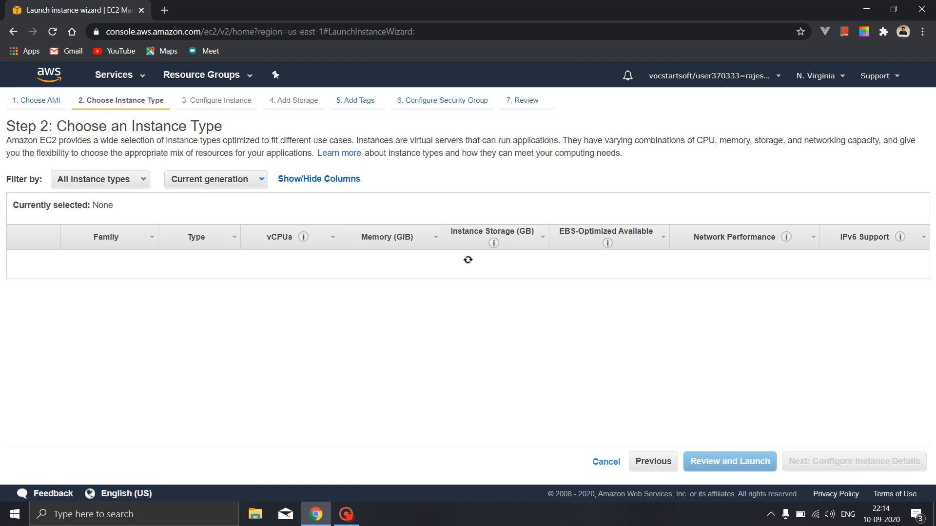
# Choose t2.micro, keeping default details, storage and tags, up to security group setup.
pyautogui.click(18, 291)
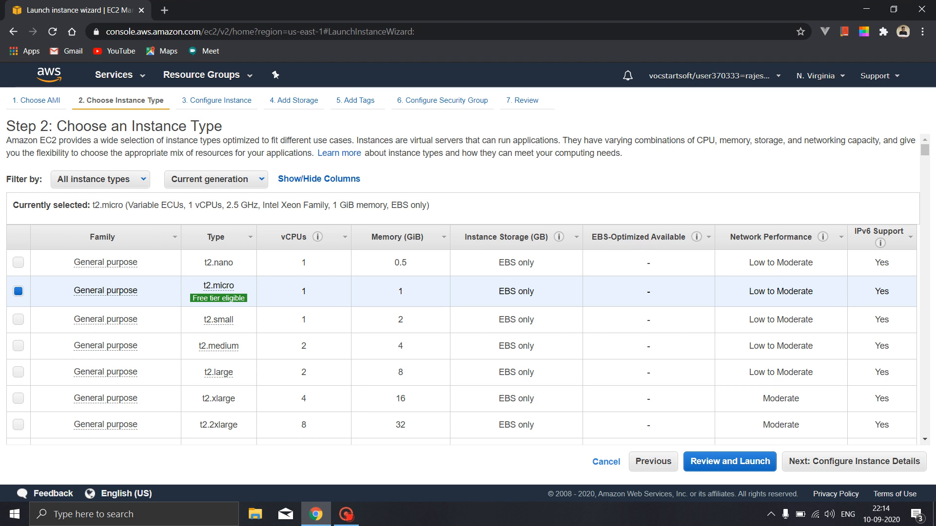
pyautogui.click(853, 462)
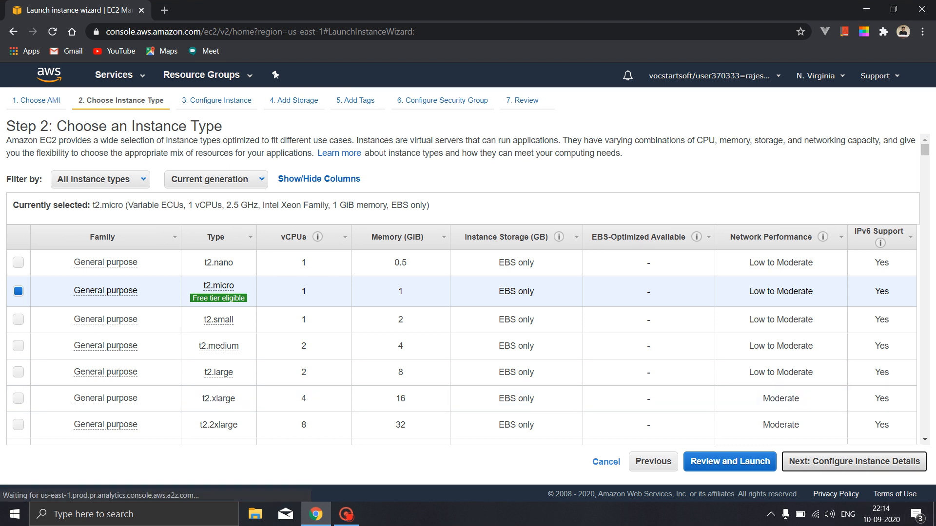
pyautogui.click(853, 461)
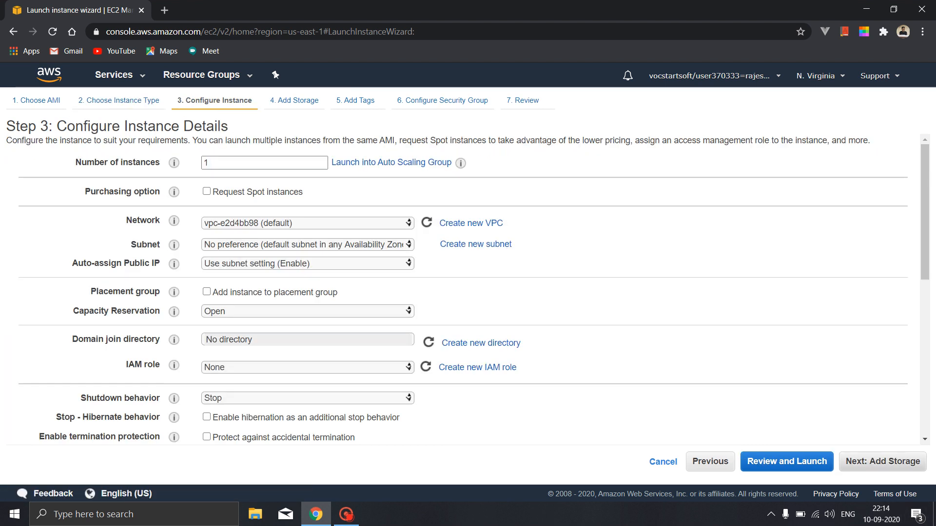
pyautogui.click(882, 461)
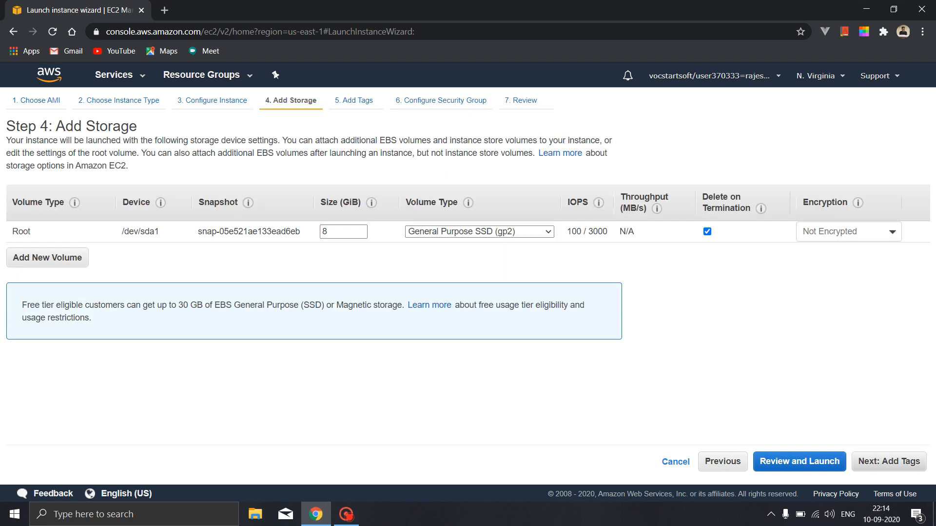
pyautogui.click(888, 462)
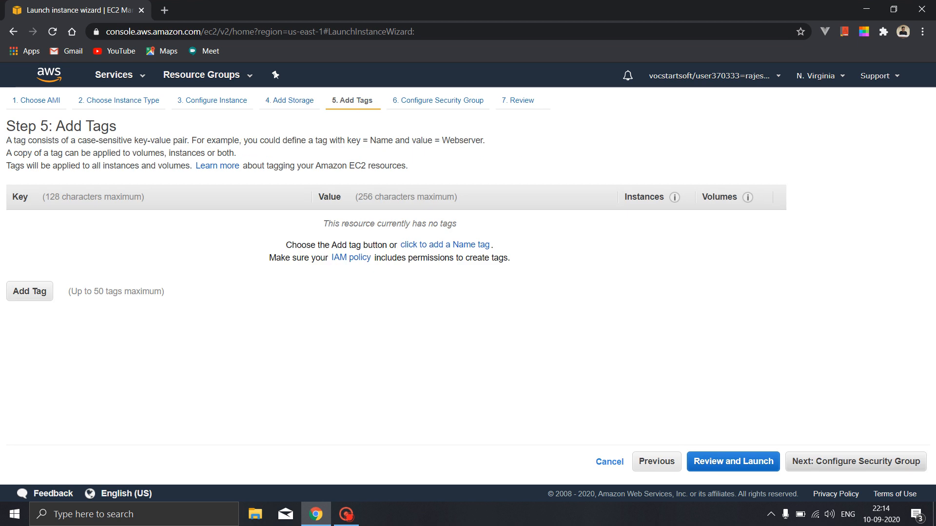
pyautogui.click(855, 462)
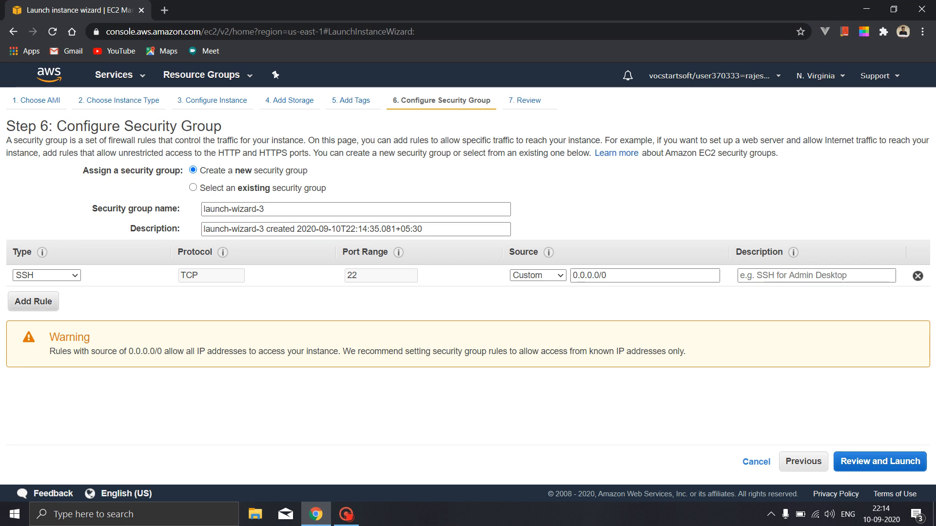
# Add inbound rules for custom TCP on port 8080 from anywhere and HTTP on 80.
pyautogui.click(33, 301)
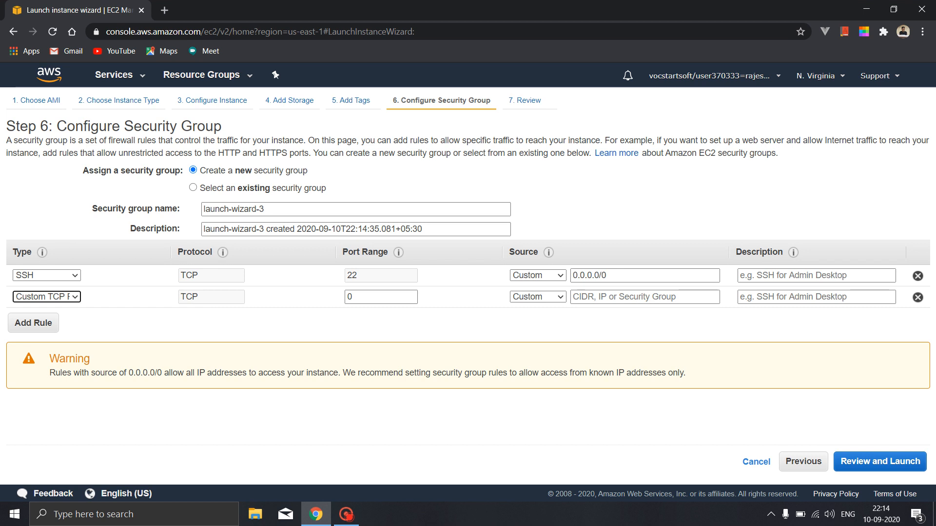
pyautogui.click(46, 297)
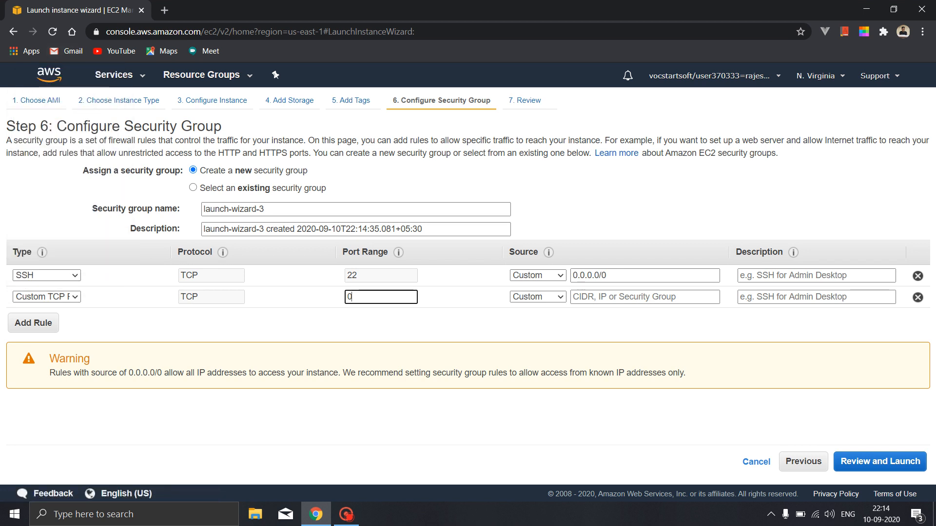
pyautogui.write('8080')
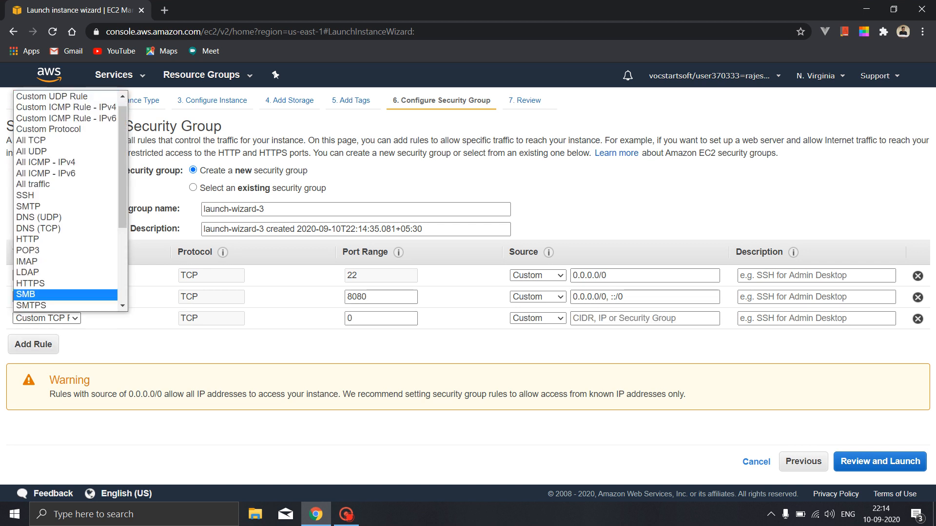
pyautogui.click(26, 239)
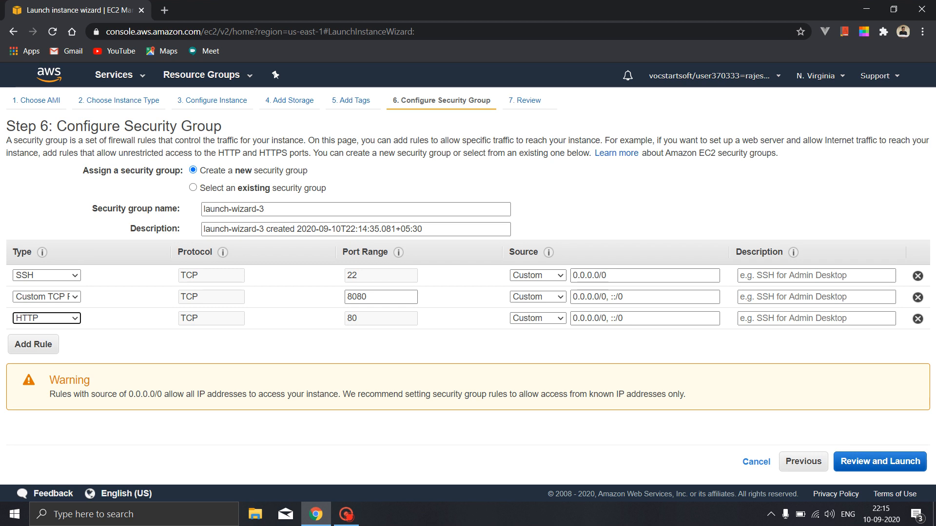
# Review all launch settings and inbound rules, then launch to reach the key pair prompt.
pyautogui.click(879, 461)
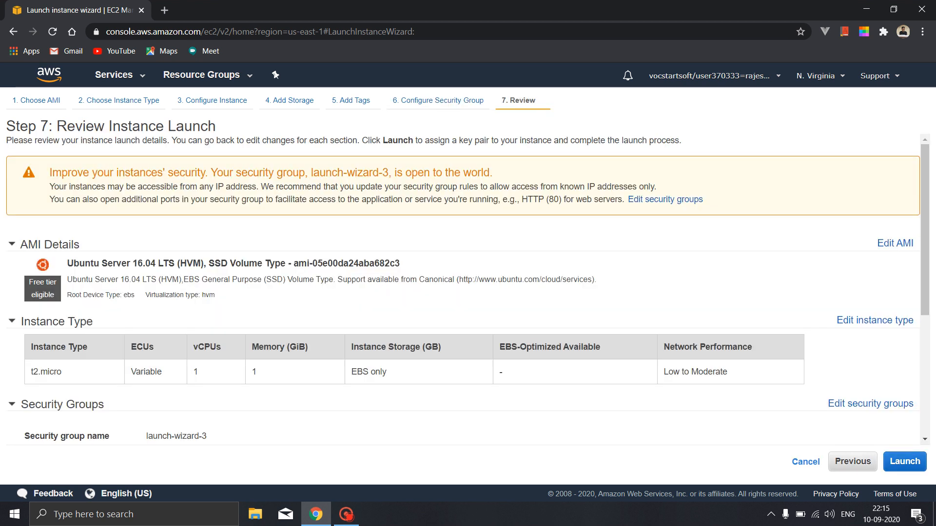
pyautogui.scroll(-3)
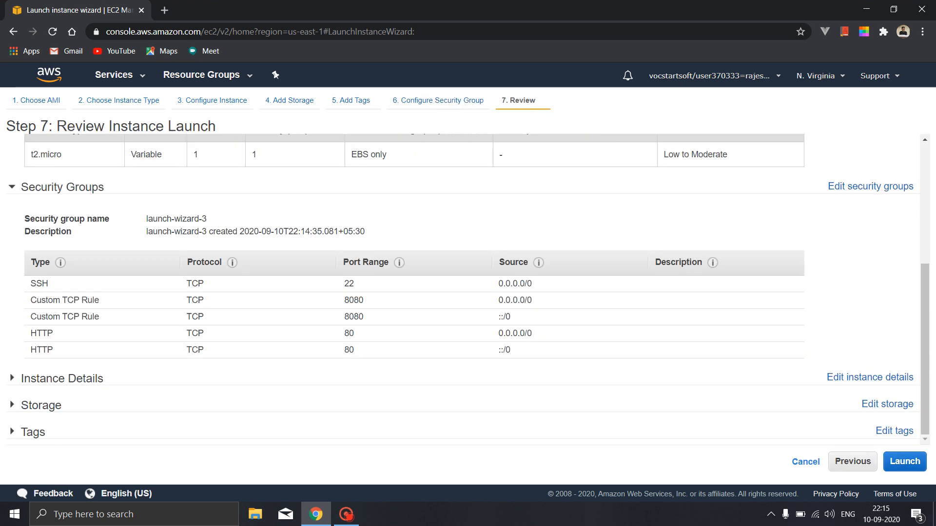
pyautogui.scroll(3)
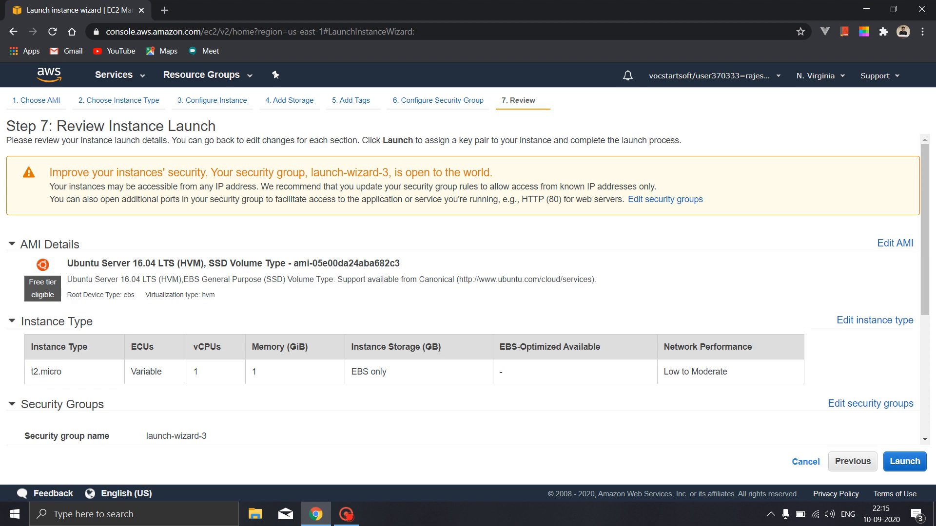
pyautogui.scroll(-3)
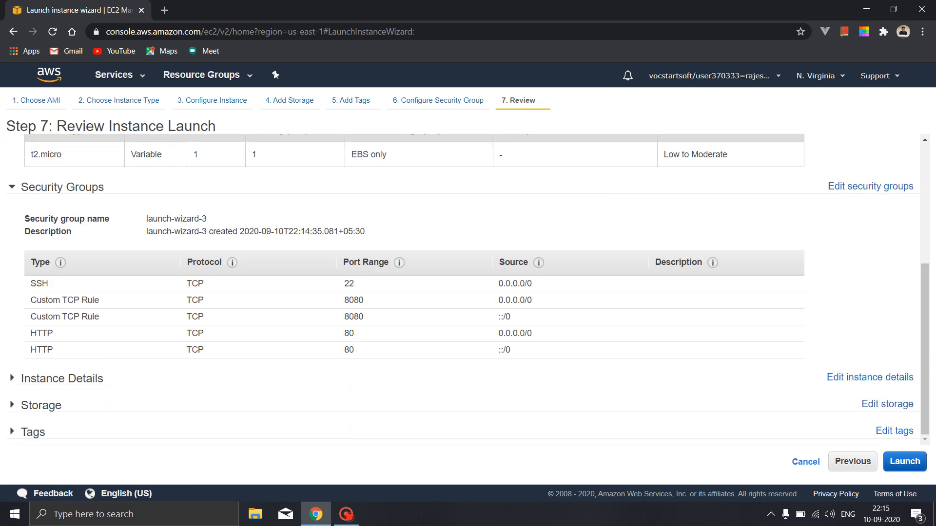
pyautogui.click(904, 462)
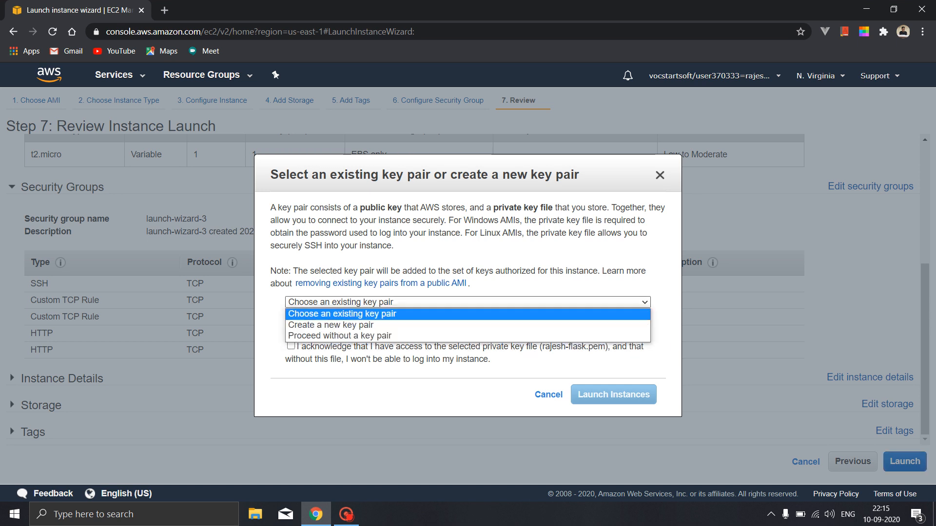
# Create key pair flask-key, download flask-key.pem, and launch the instance.
pyautogui.click(340, 325)
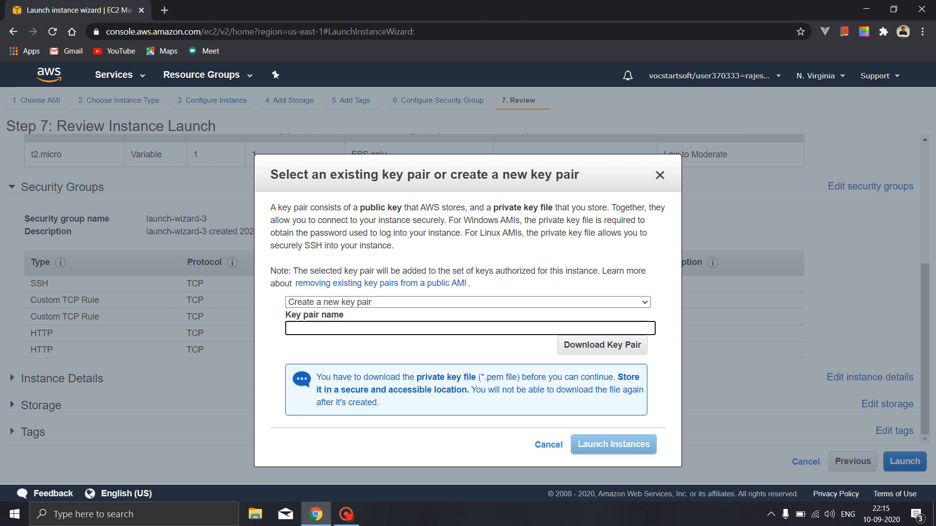
pyautogui.write('flask-key')
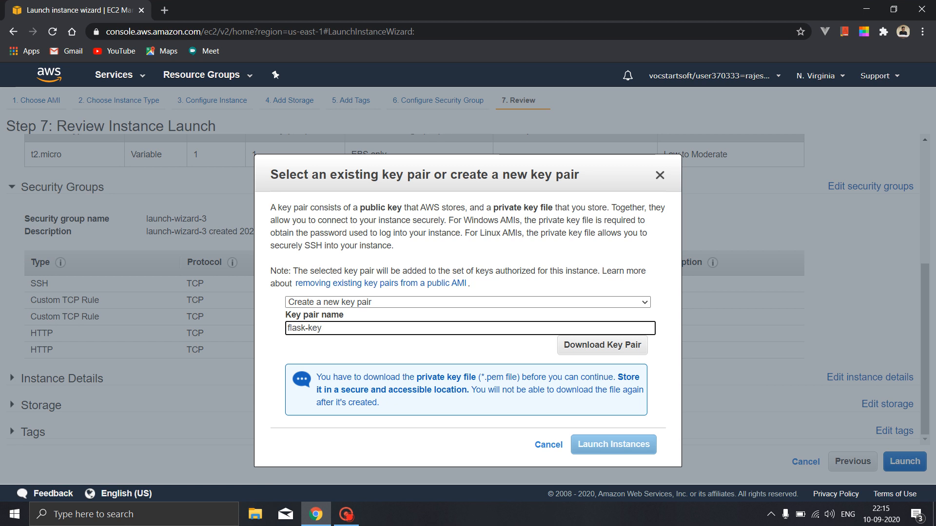
pyautogui.click(602, 345)
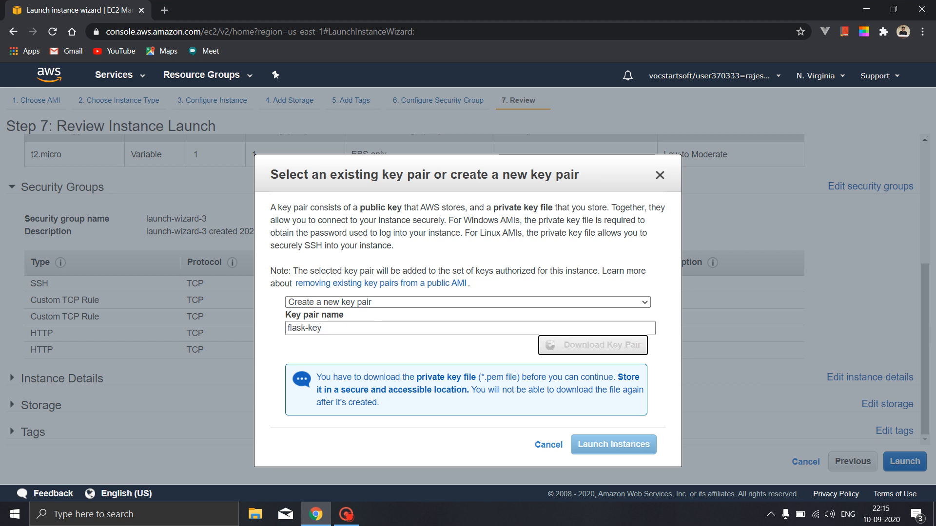
pyautogui.click(591, 345)
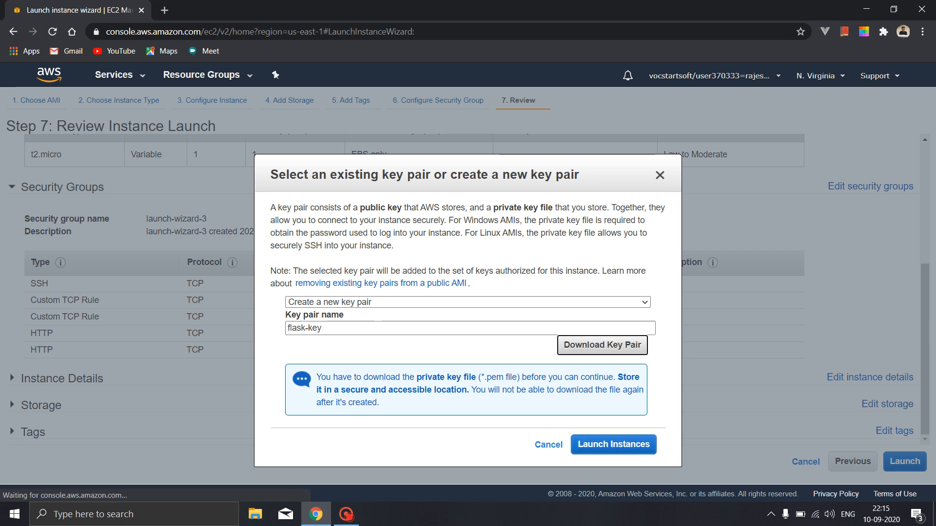
pyautogui.click(601, 345)
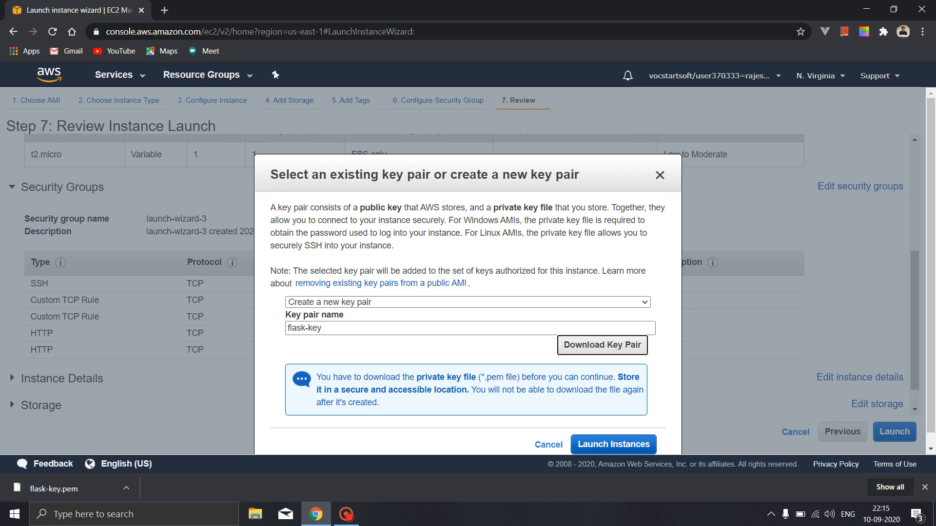
pyautogui.click(613, 445)
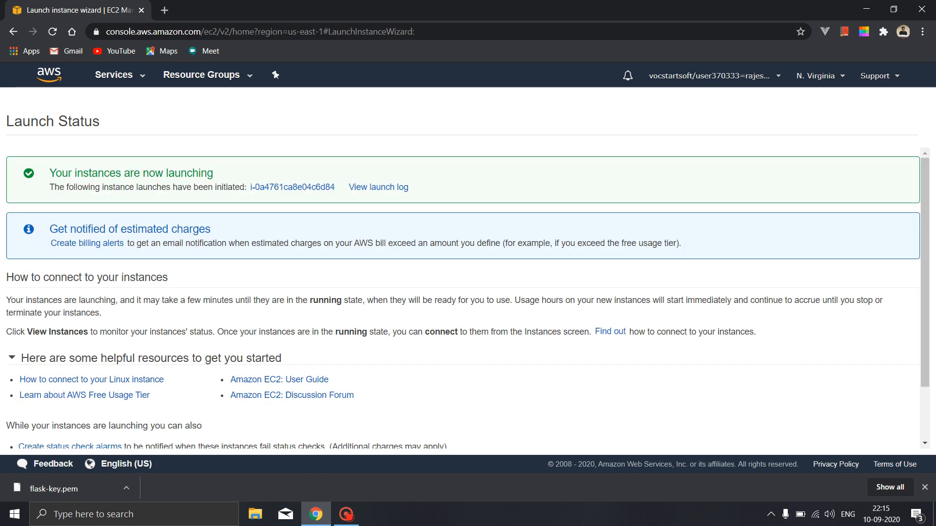
# Go from the Launch Status page to the EC2 instances list.
pyautogui.scroll(-3)
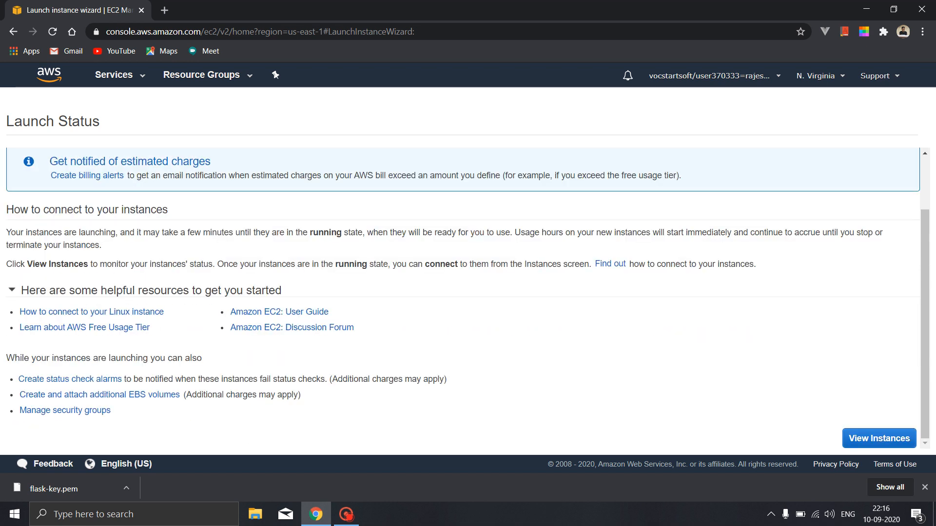
pyautogui.click(878, 438)
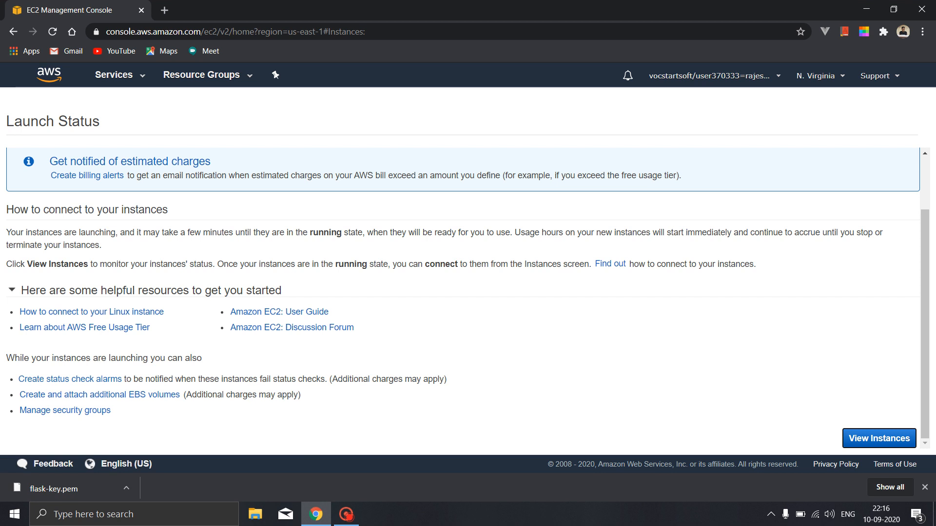
pyautogui.click(878, 438)
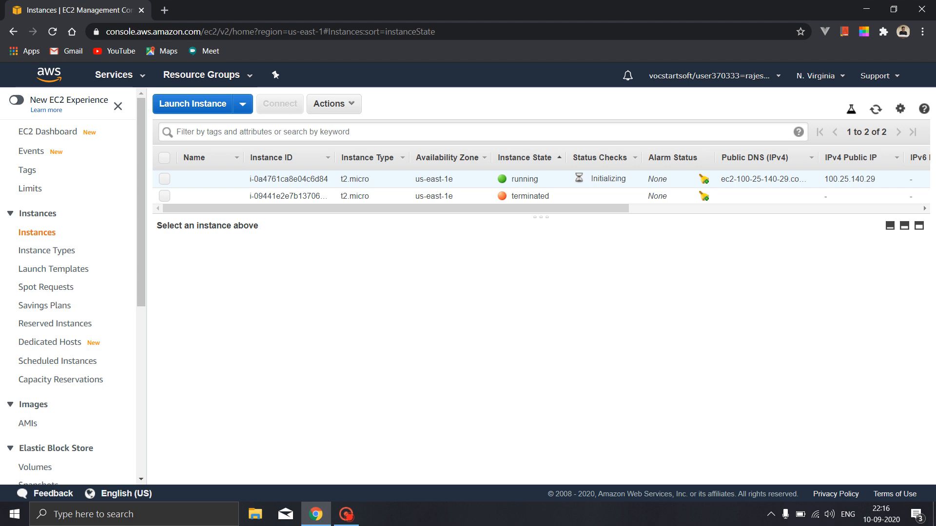
# Select instance i-0a4761ca8e04c6d84 to view its Ubuntu, public DNS and flask-key details.
pyautogui.click(164, 178)
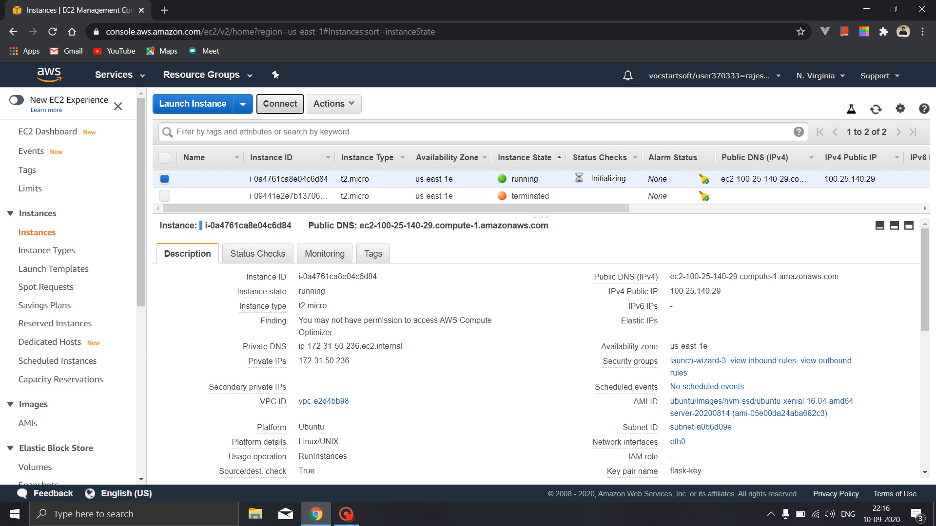
# Show the instance's connection instructions and select the example ssh command.
pyautogui.click(278, 104)
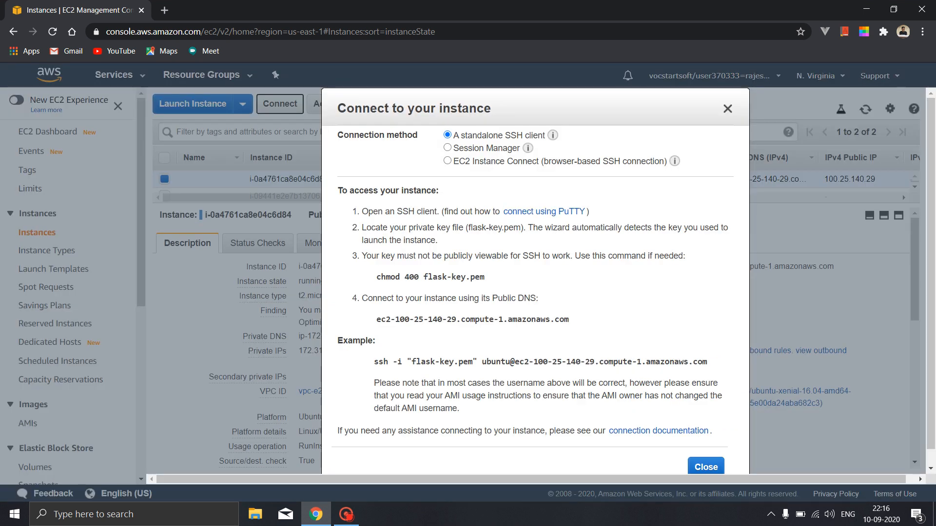
pyautogui.tripleClick(537, 362)
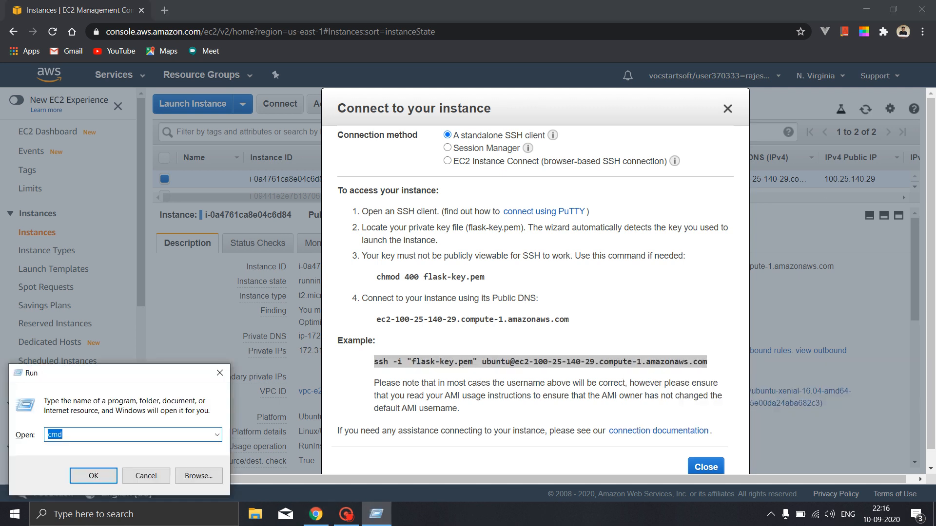
pyautogui.click(93, 476)
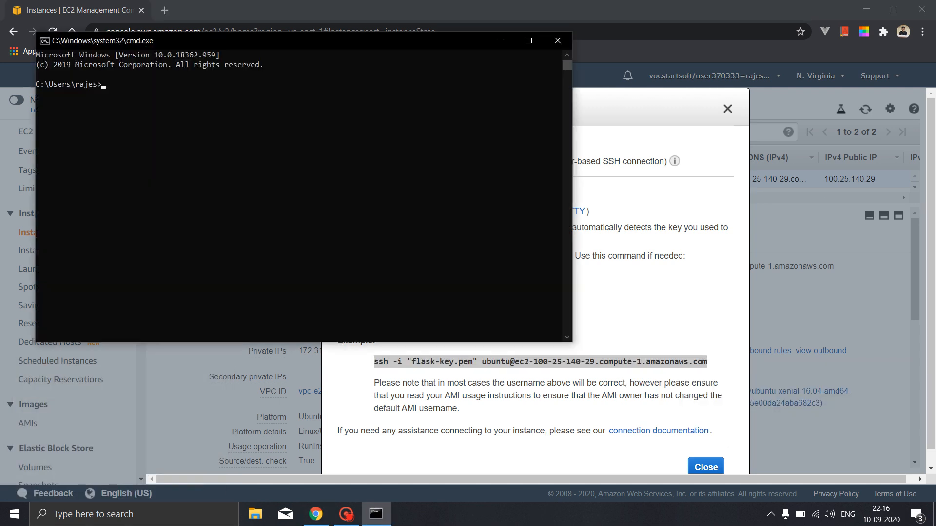
pyautogui.write('cd Desktop')
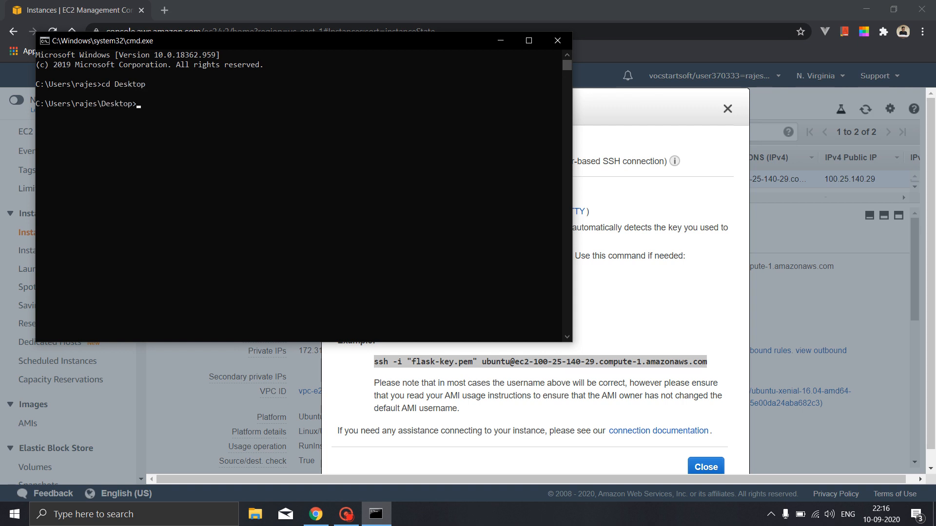
pyautogui.write('cd f')
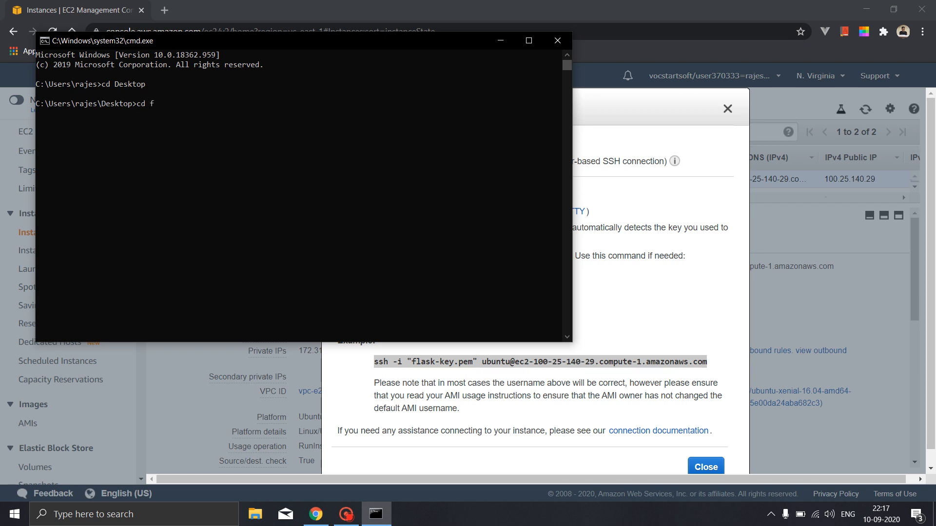
pyautogui.write('"Fina')
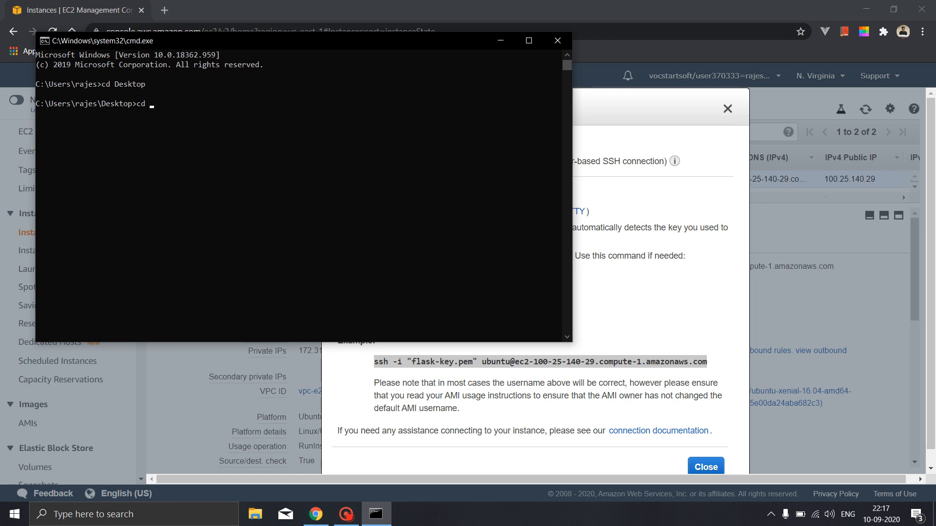
pyautogui.write('flask-aws')
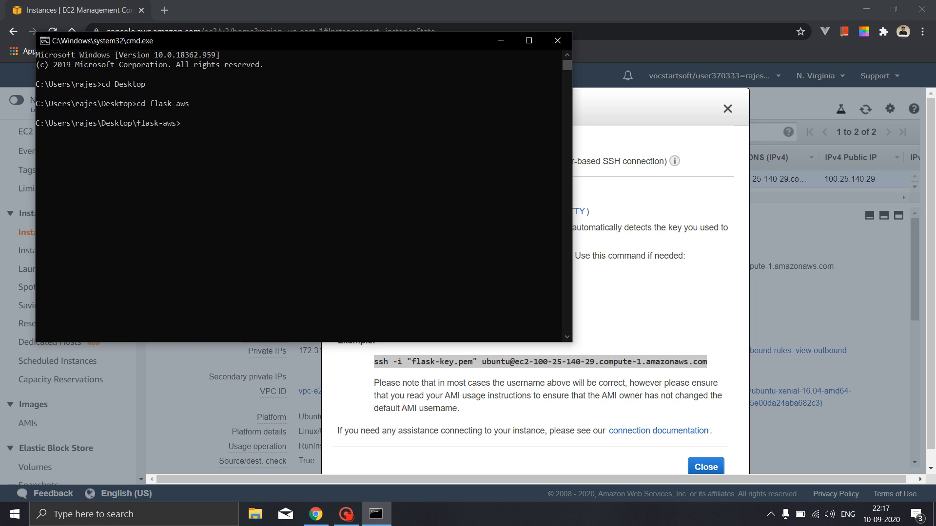
pyautogui.write('ssh -i "flask-key.pem" ubuntu@ec2-100-25-140-29.compute-1.amazonaws.com')
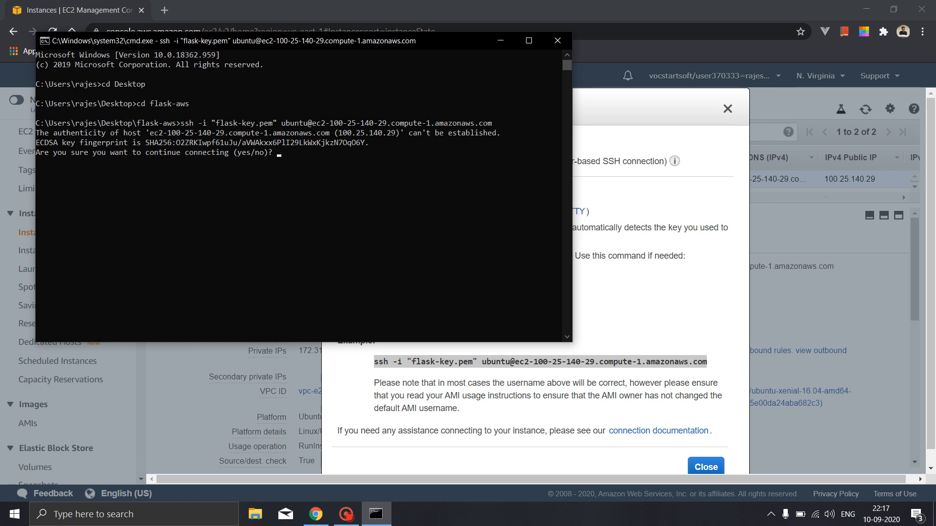
# Accept the host key with 'yes' to finish logging into the Ubuntu instance over SSH.
pyautogui.write('yes')
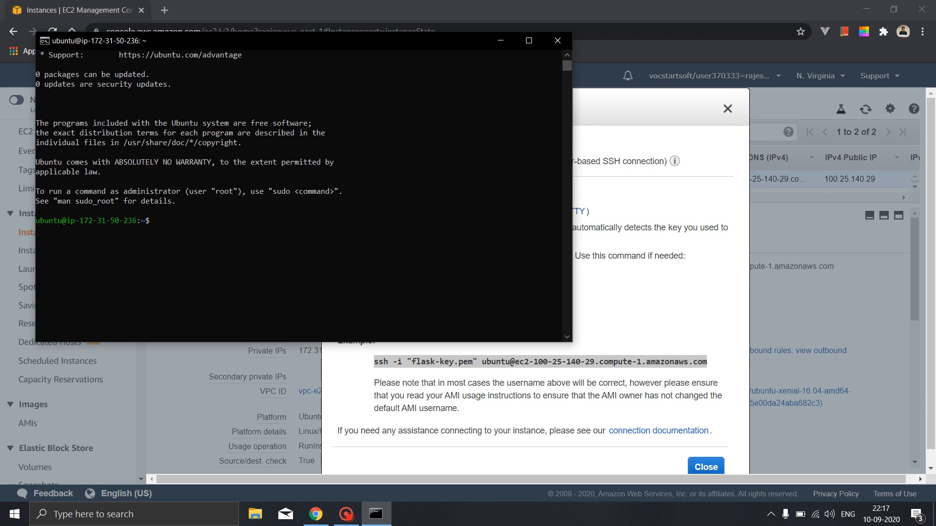
# Refresh the instance's package lists with sudo apt-get update.
pyautogui.write('sudo a')
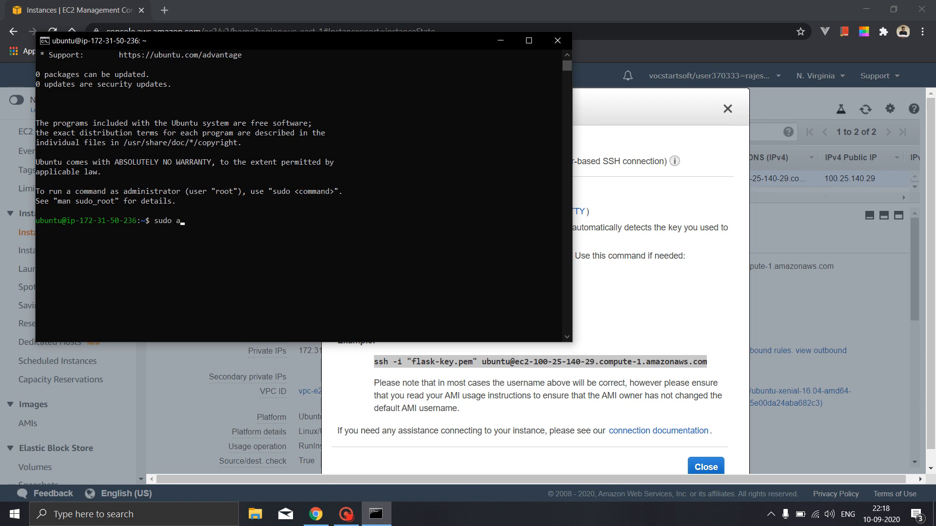
pyautogui.write('pt-get')
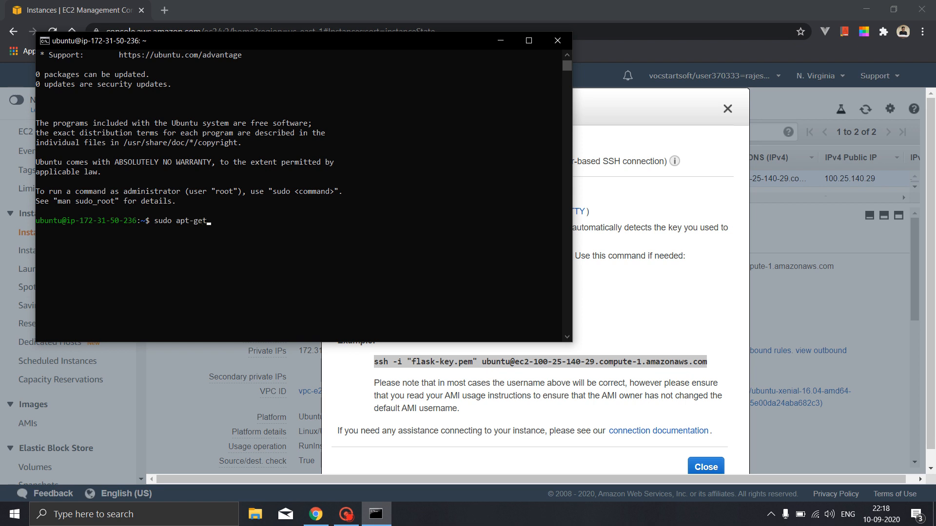
pyautogui.write('t')
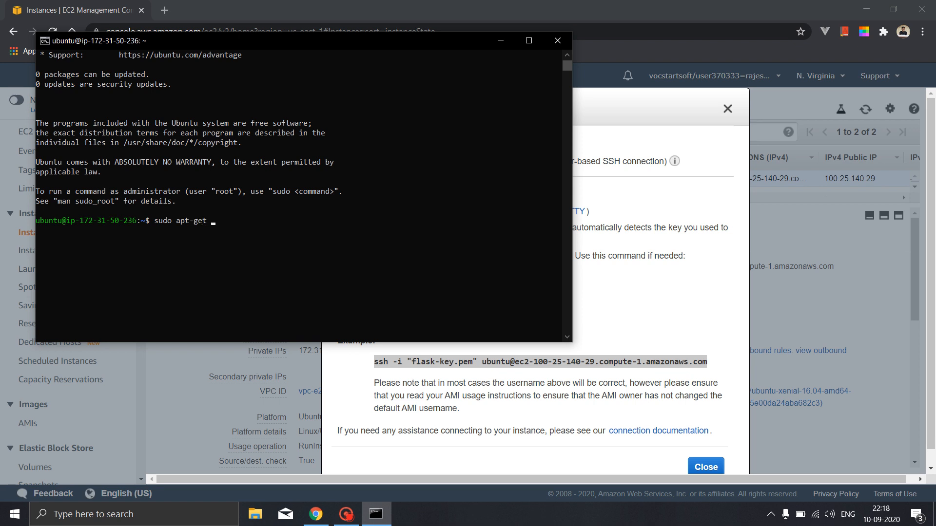
pyautogui.write('update')
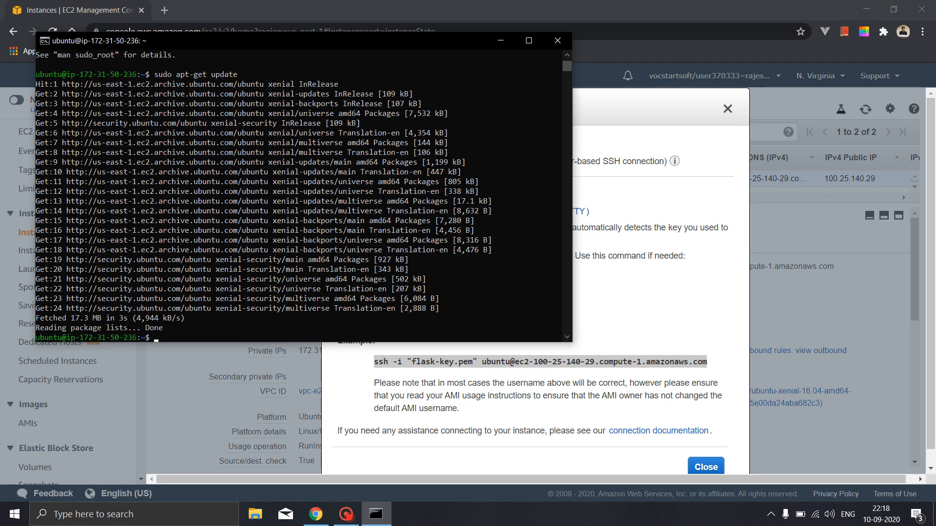
# Install python3 with apt-get, which reports version 3.5.1-3 is already newest.
pyautogui.write('sudo a')
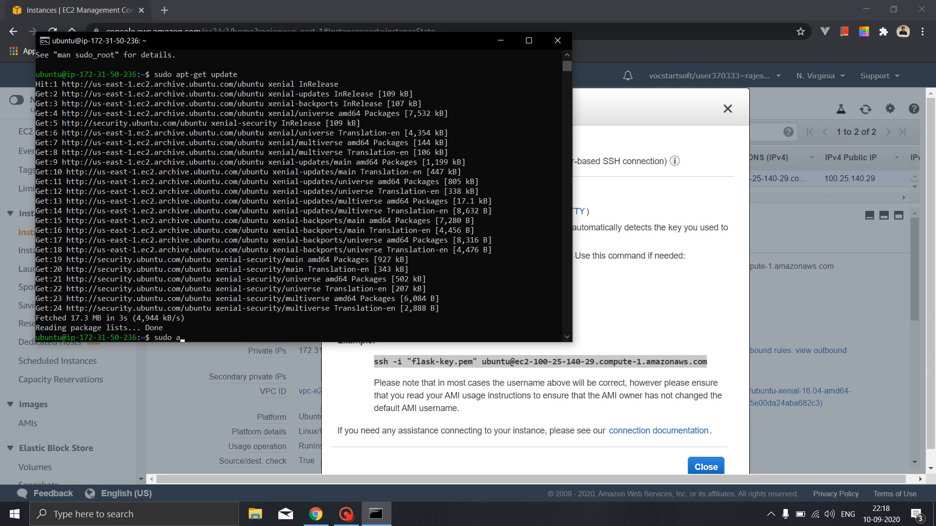
pyautogui.write('pt-get')
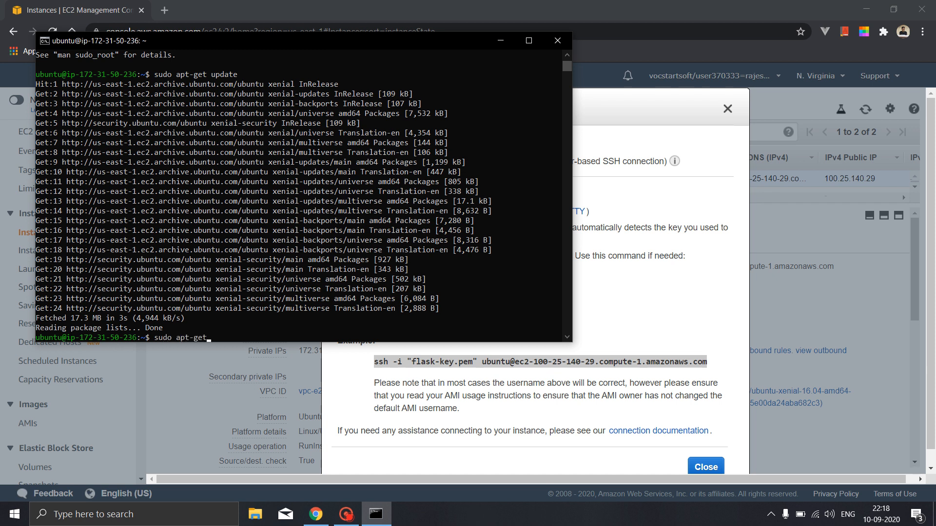
pyautogui.write('install')
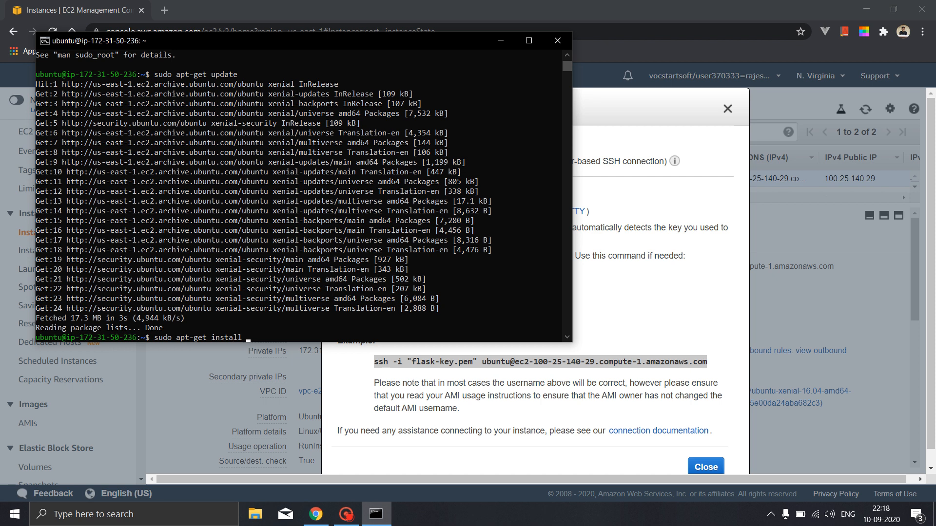
pyautogui.write('python3')
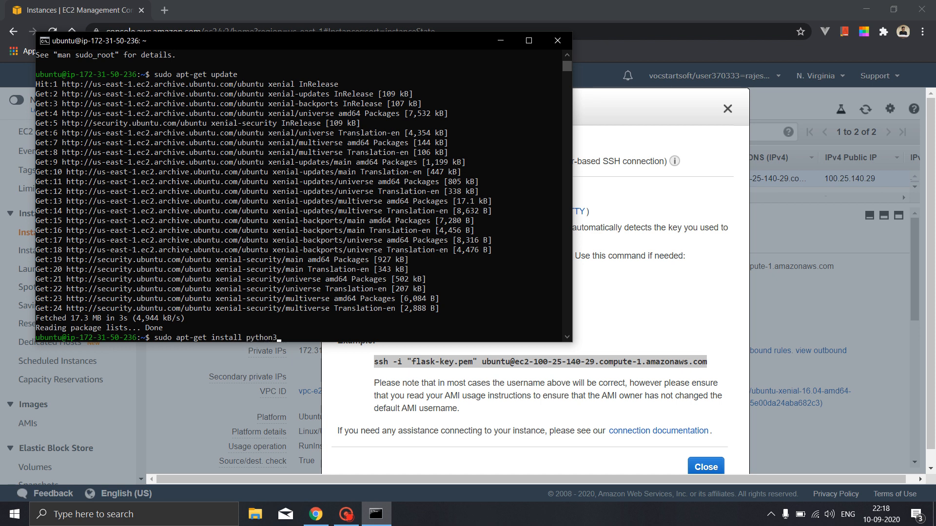
pyautogui.press('Return')
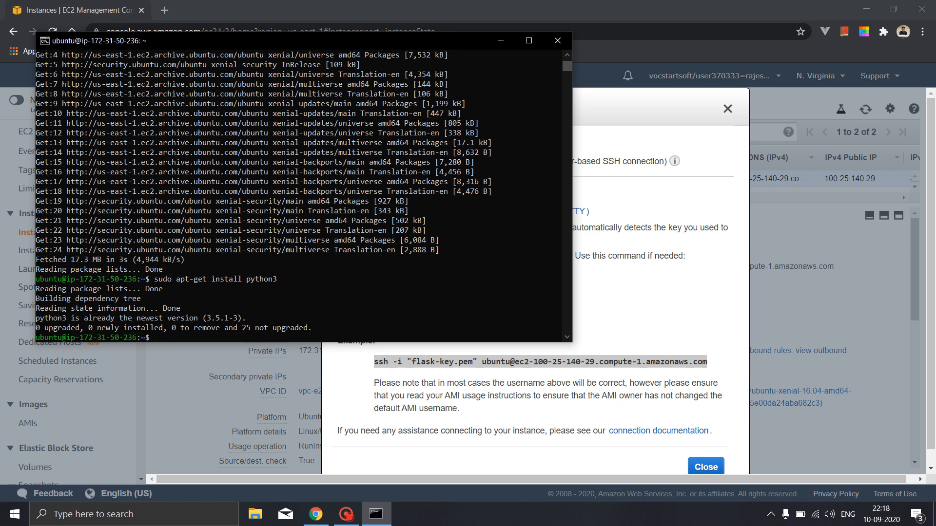
# Install python3-pip, confirming with y, and locate pip3 at /usr/bin/pip3.
pyautogui.write('sudo apt-get install python3-pip')
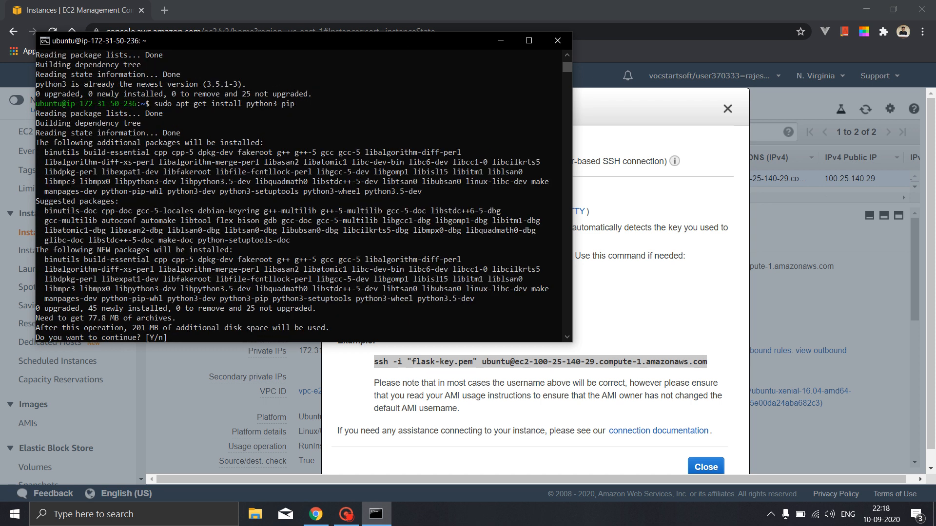
pyautogui.write('y')
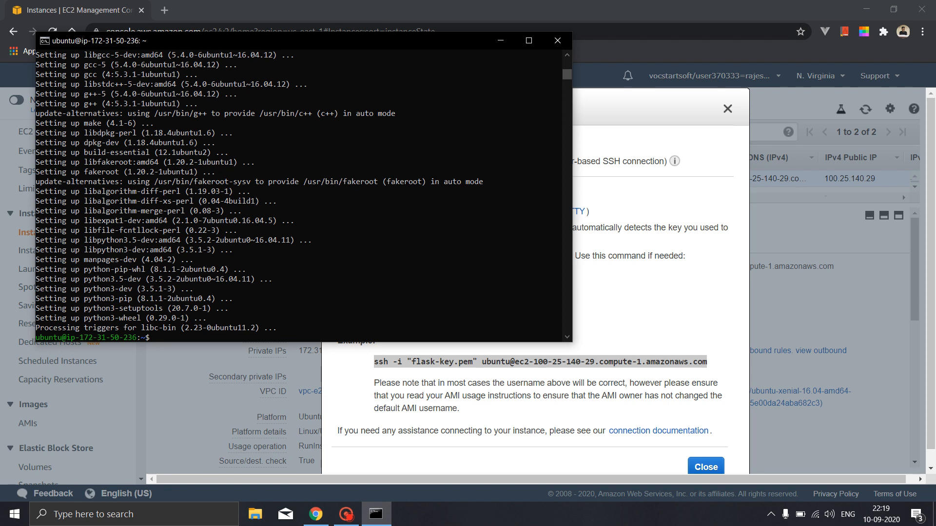
pyautogui.write('whereis p')
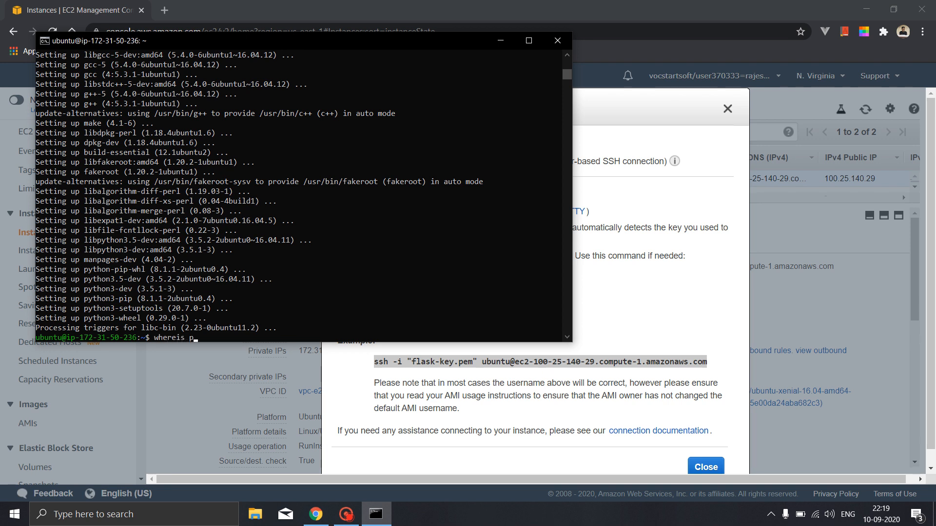
pyautogui.write('ip3')
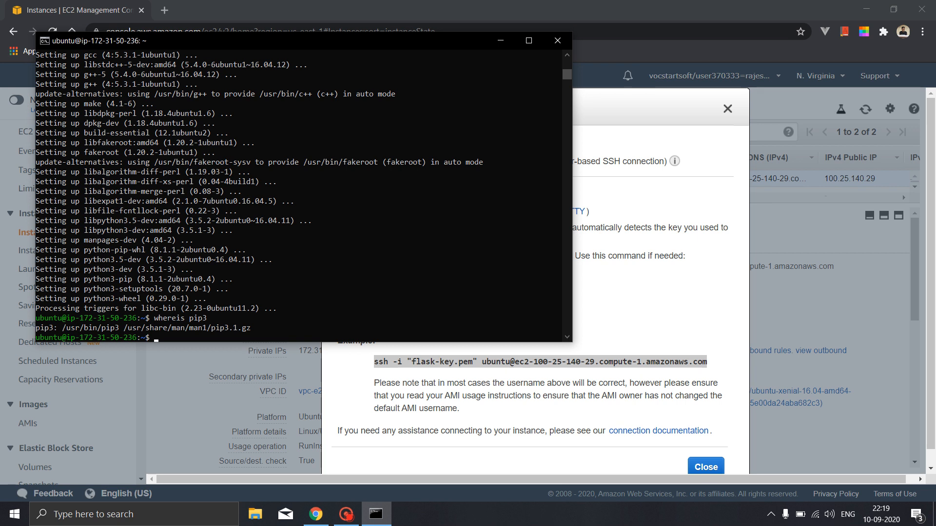
# Install Flask 1.1.2 via sudo pip3, with Jinja2, Werkzeug, itsdangerous and click.
pyautogui.write('sudo pip3 install')
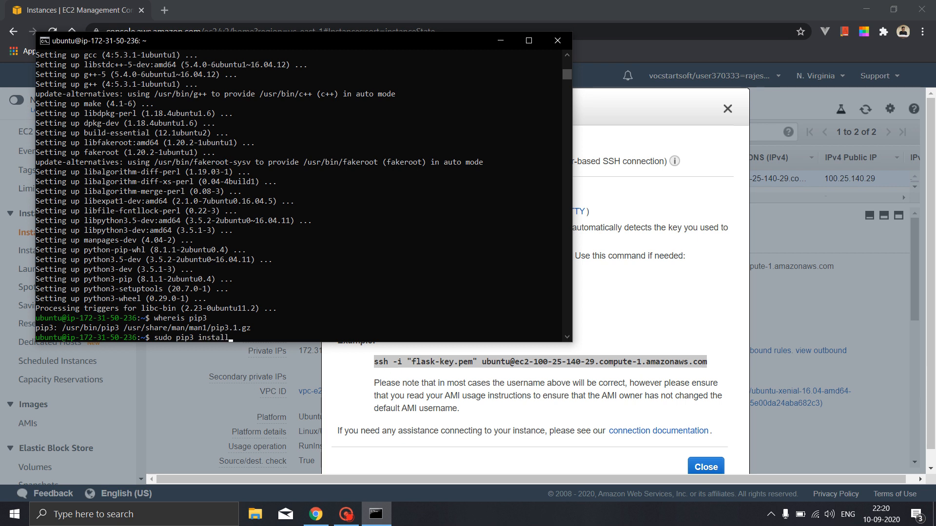
pyautogui.write('flask')
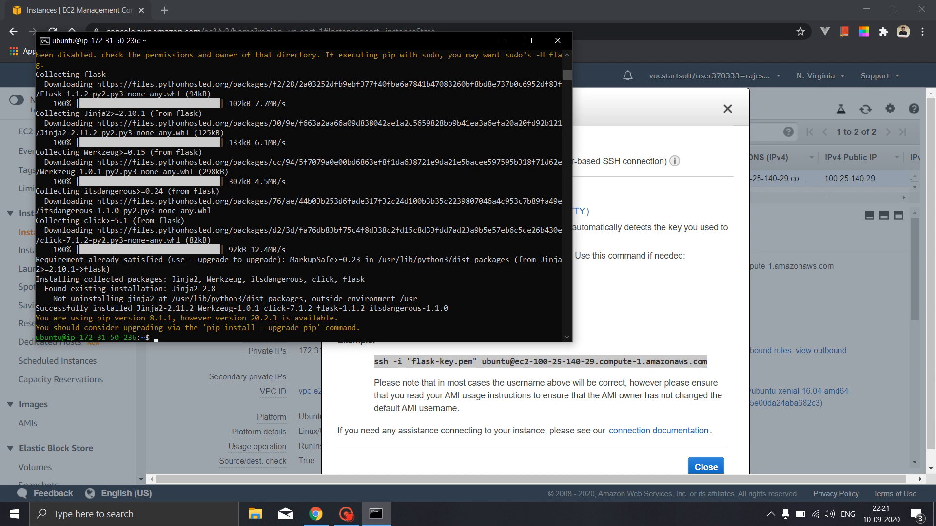
# Install nginx 1.10.3 with sudo apt-get, answering y to continue.
pyautogui.write('sudo')
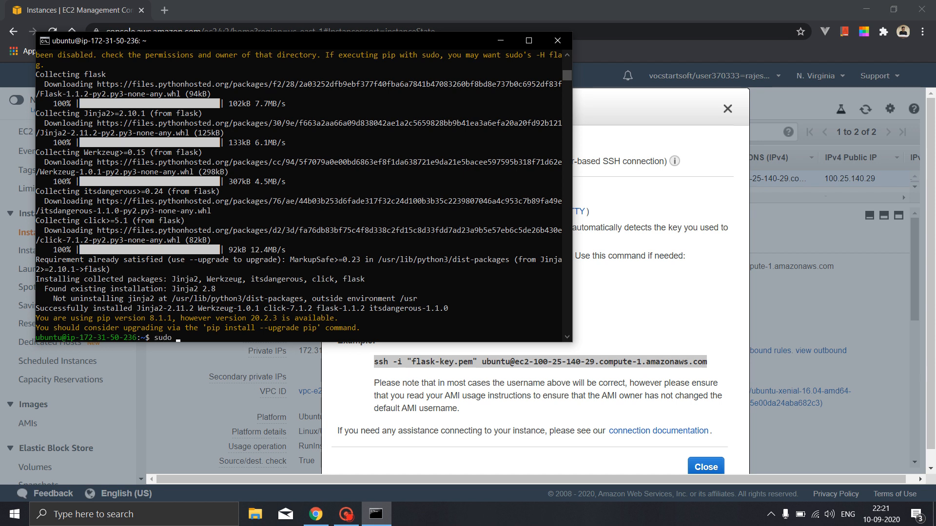
pyautogui.write('apt-ge')
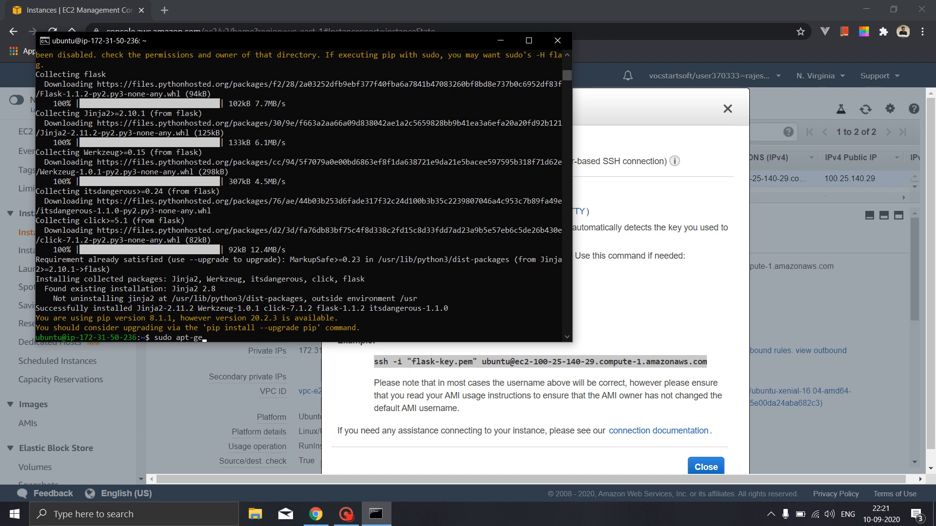
pyautogui.write('install nginx')
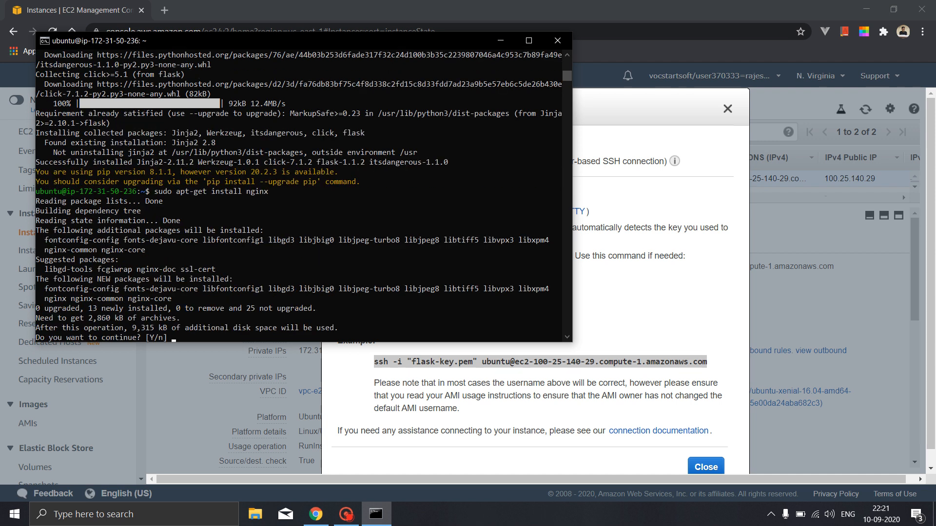
pyautogui.write('y')
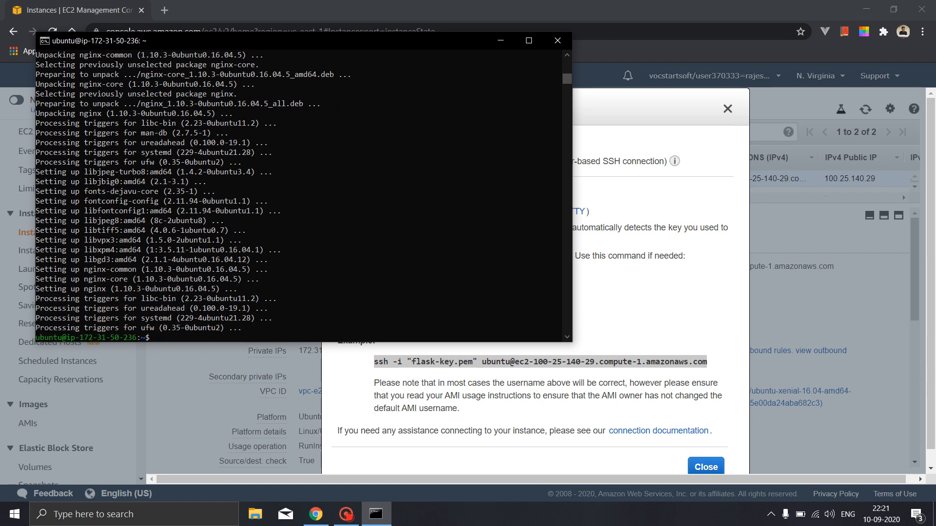
pyautogui.write('sudo a')
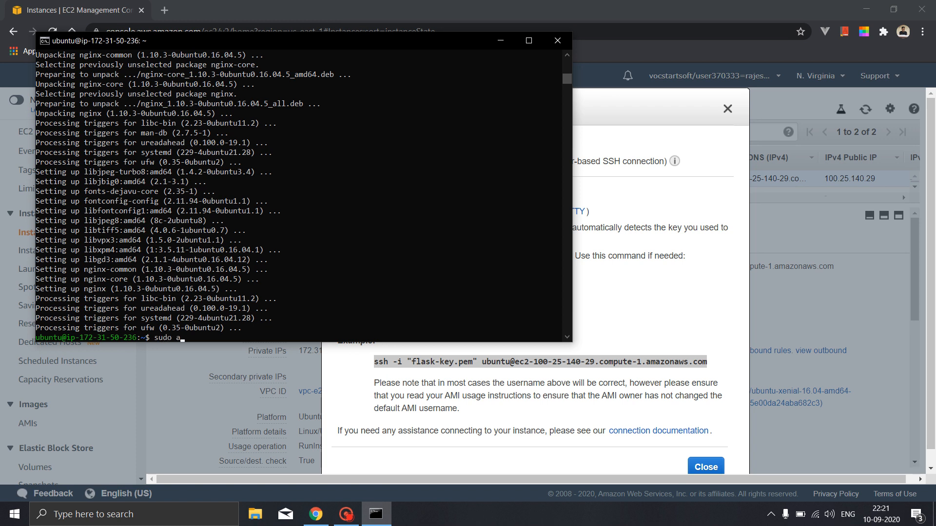
pyautogui.write('pt-get i')
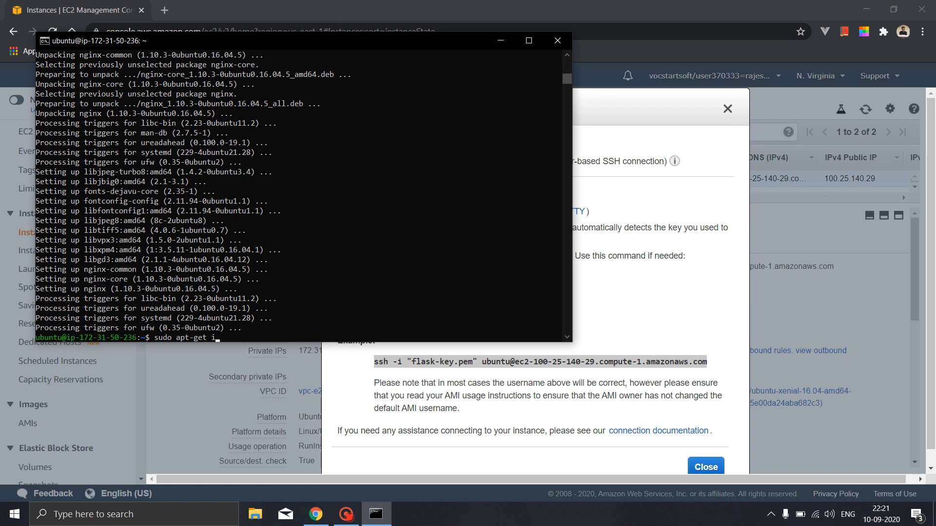
# Install gunicorn3 19.4.5 and python3-gunicorn, answering y at the prompt.
pyautogui.write('nstall')
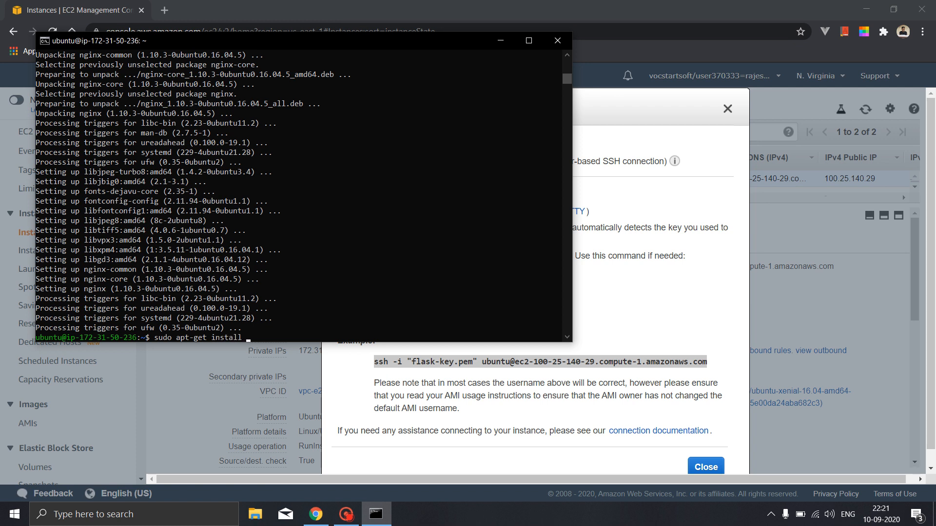
pyautogui.write('gunicorn')
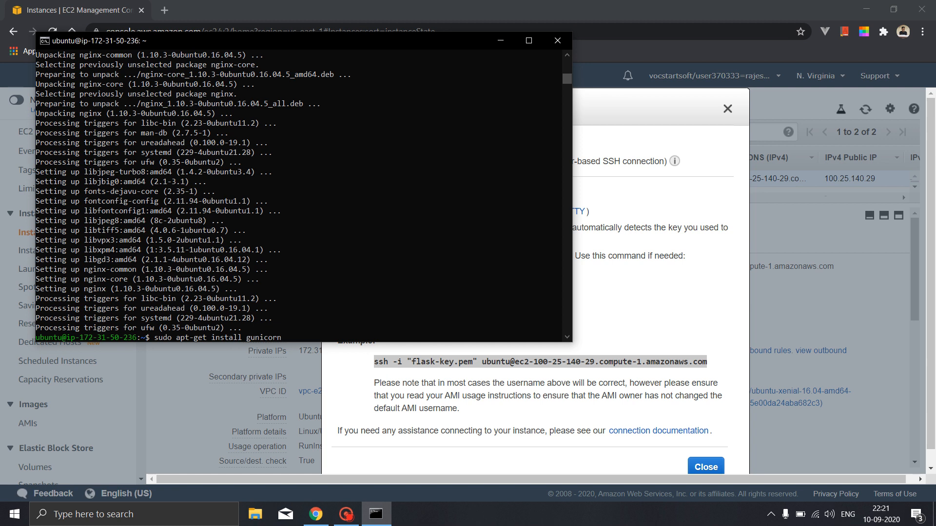
pyautogui.write('3')
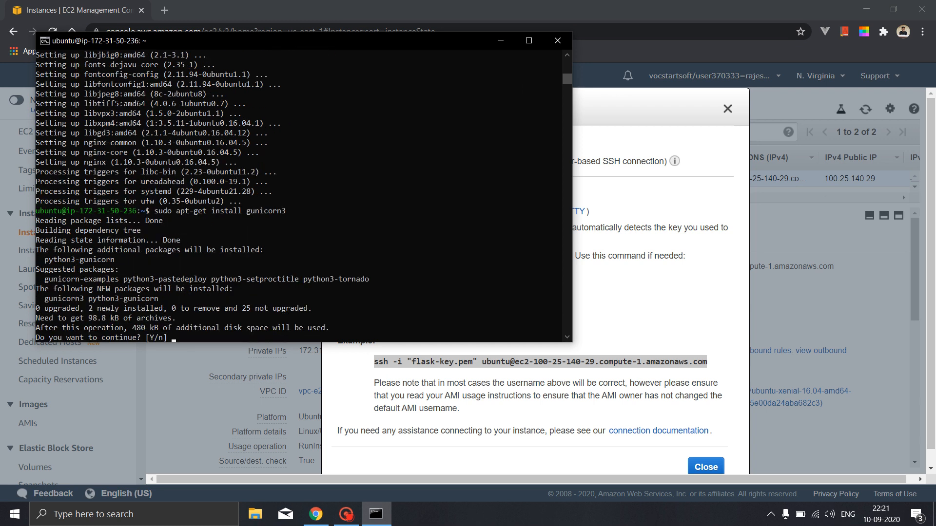
pyautogui.write('y')
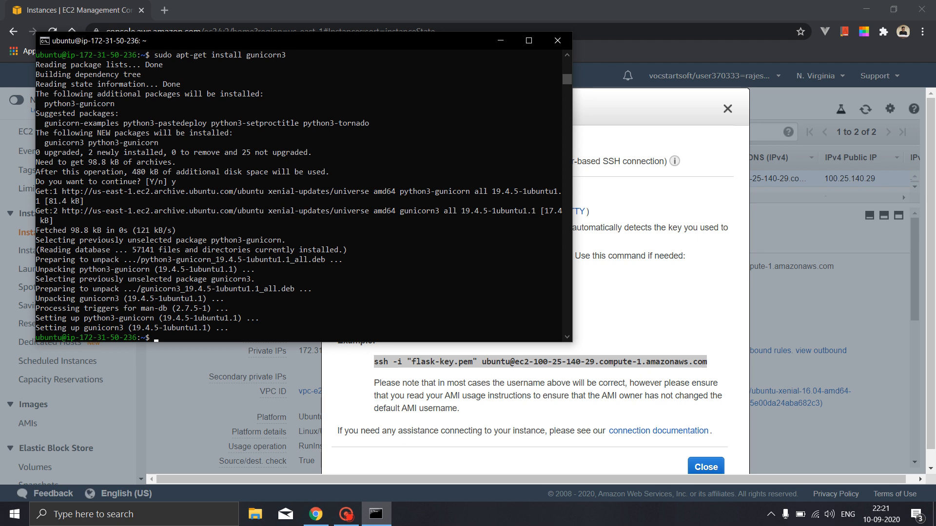
pyautogui.write('mkdire')
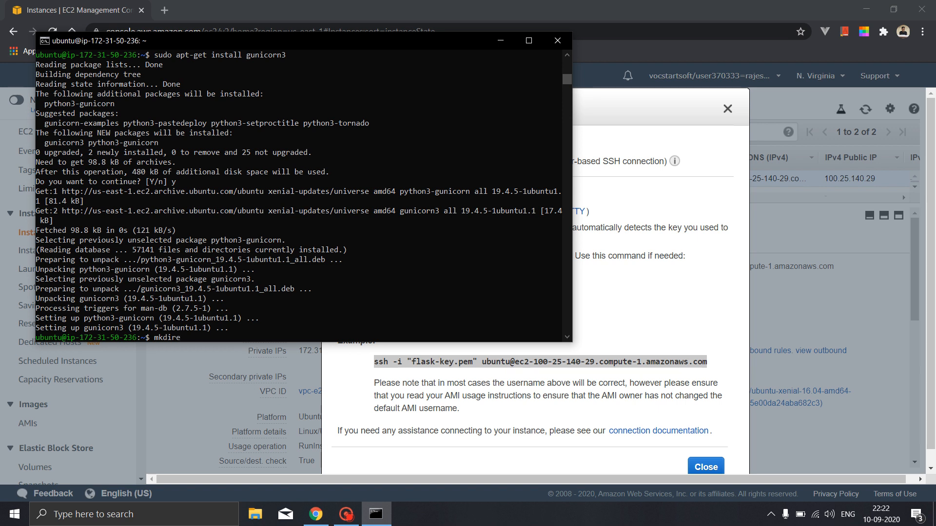
# Create and enter a flaskapp directory, then start editing app.py in vi.
pyautogui.write('flaskapp')
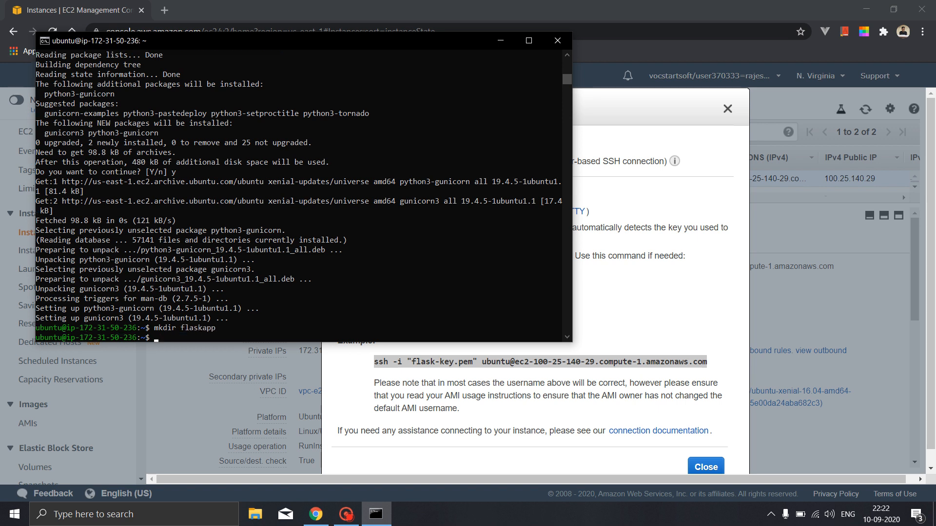
pyautogui.write('cd flaskapp')
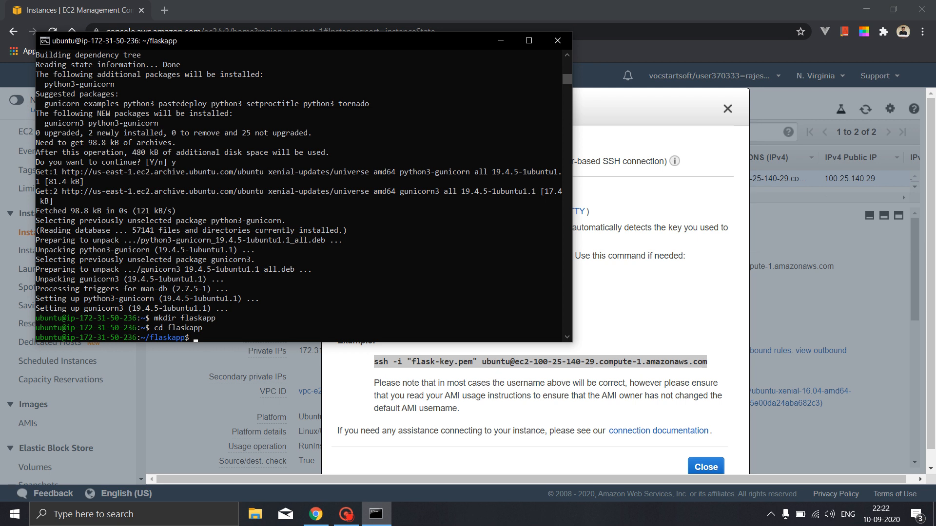
pyautogui.write('vi')
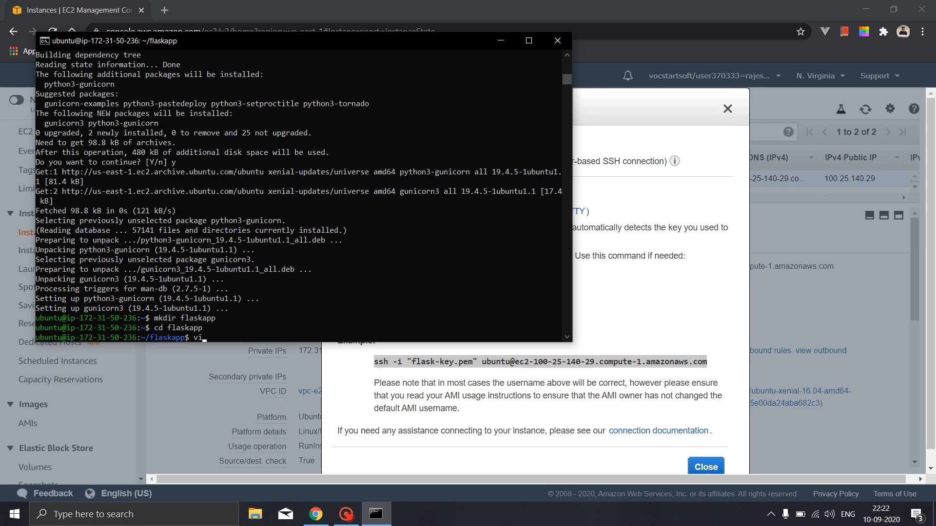
pyautogui.write('app')
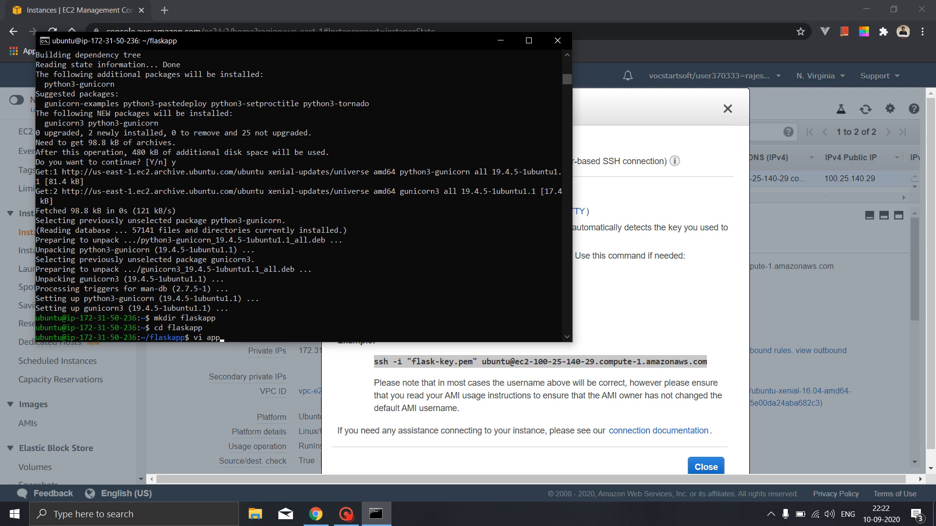
pyautogui.write('.py')
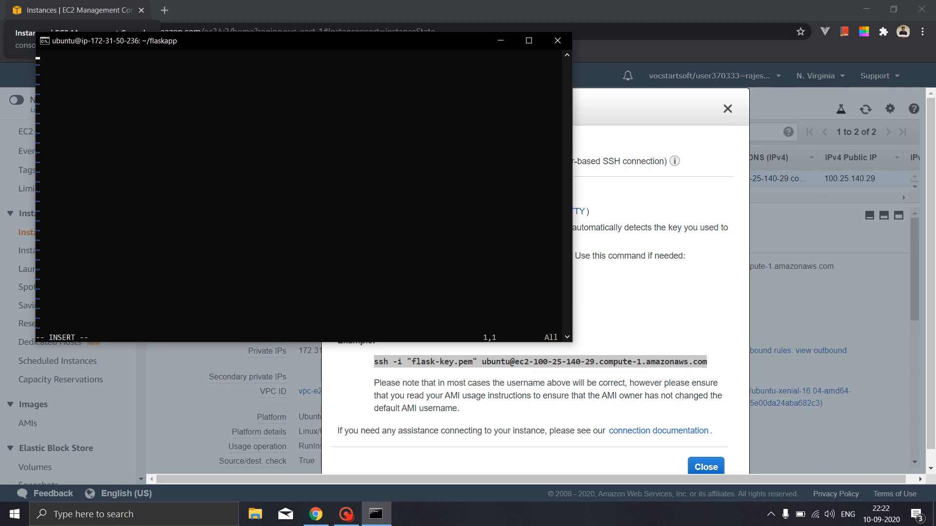
# Write app.py as a Flask app returning 'Hello Rajesh' on 0.0.0.0:8080, then quit vi.
pyautogui.write('from flask')
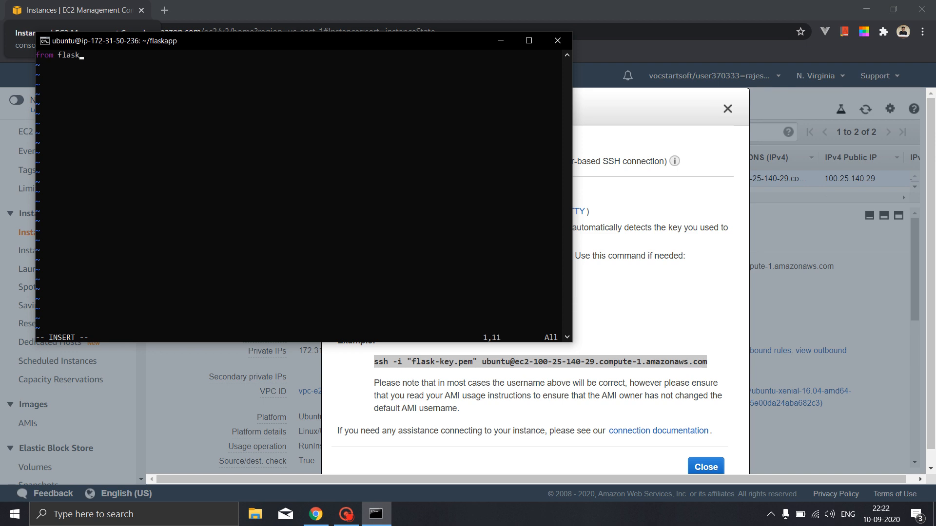
pyautogui.write('install')
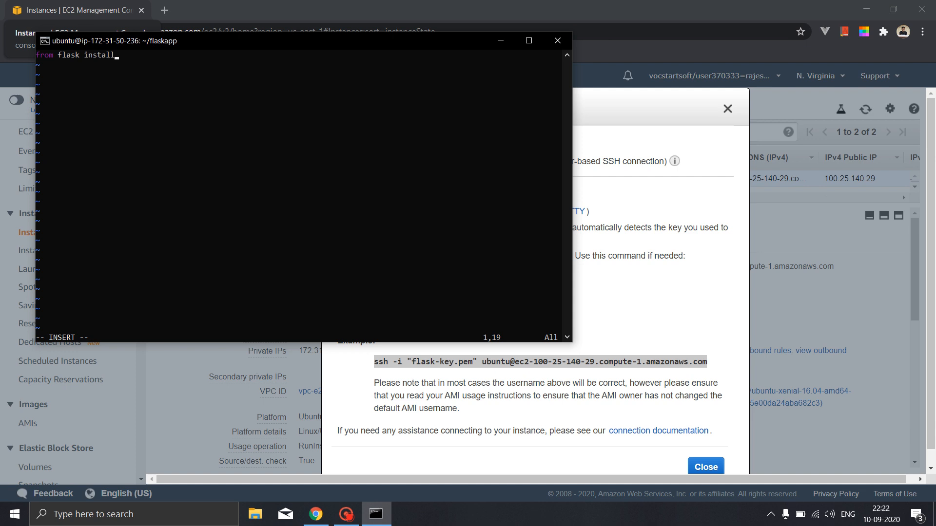
pyautogui.write('Flask')
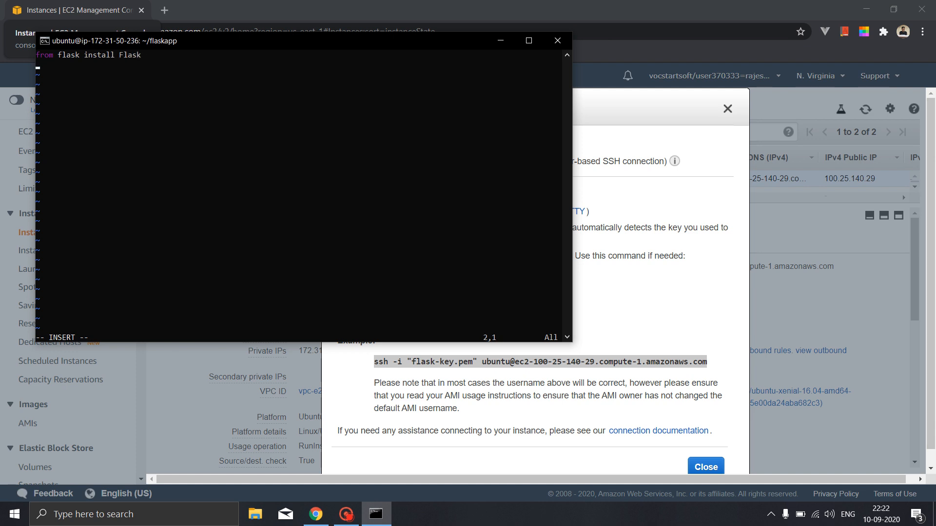
pyautogui.write('app==')
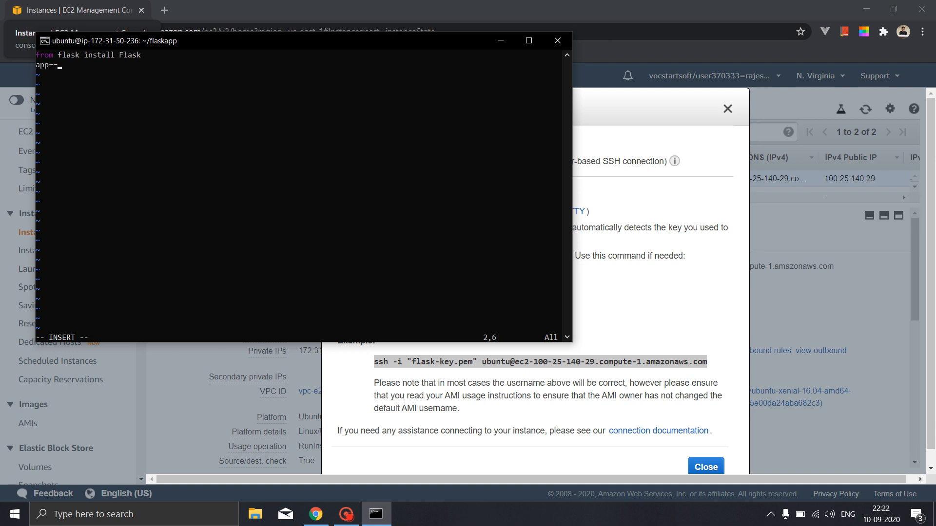
pyautogui.write('Flask(__na')
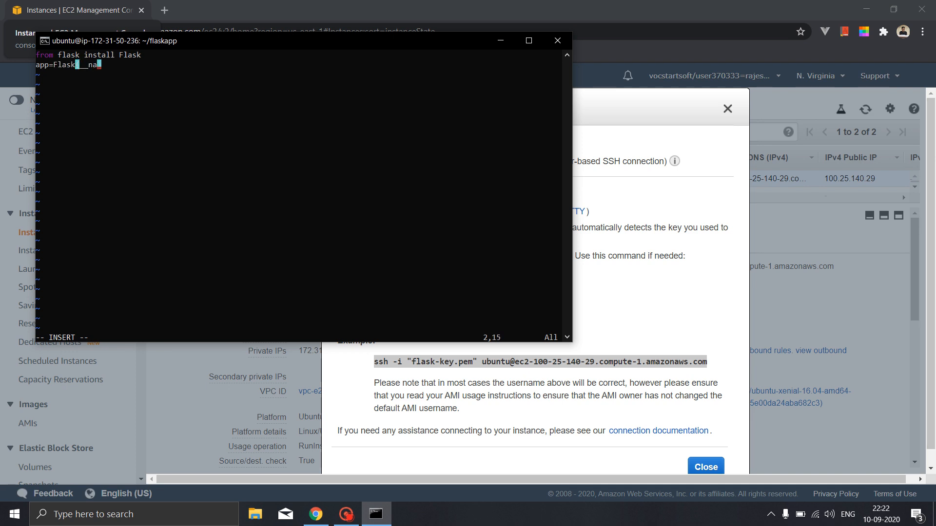
pyautogui.write('me__)')
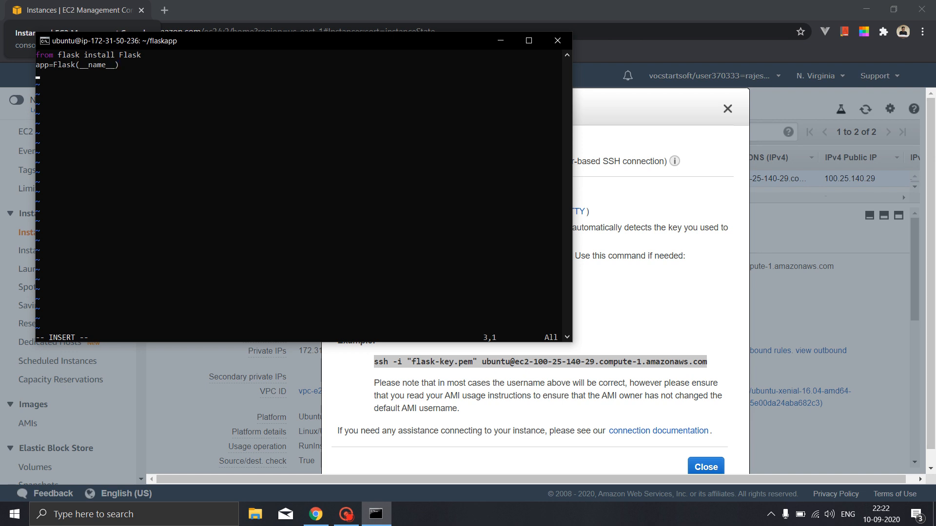
pyautogui.write('@app.route("/')
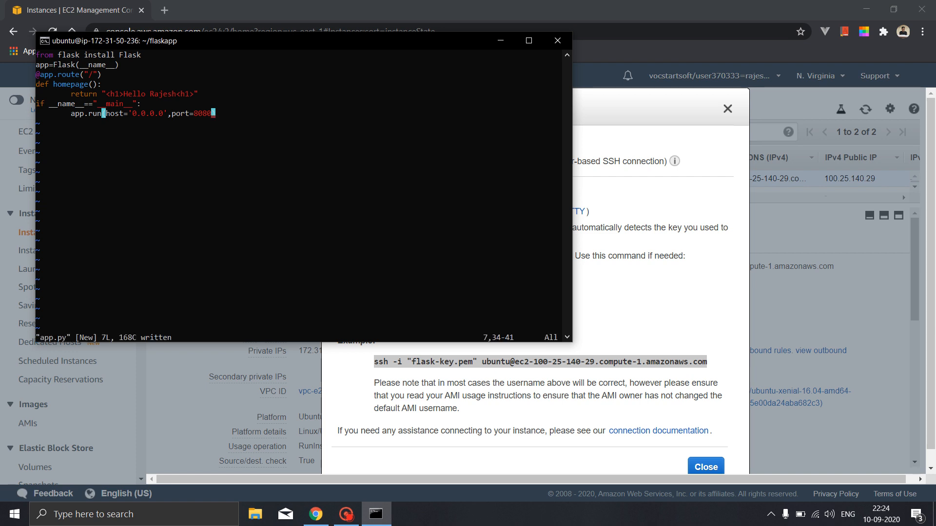
pyautogui.write(':q')
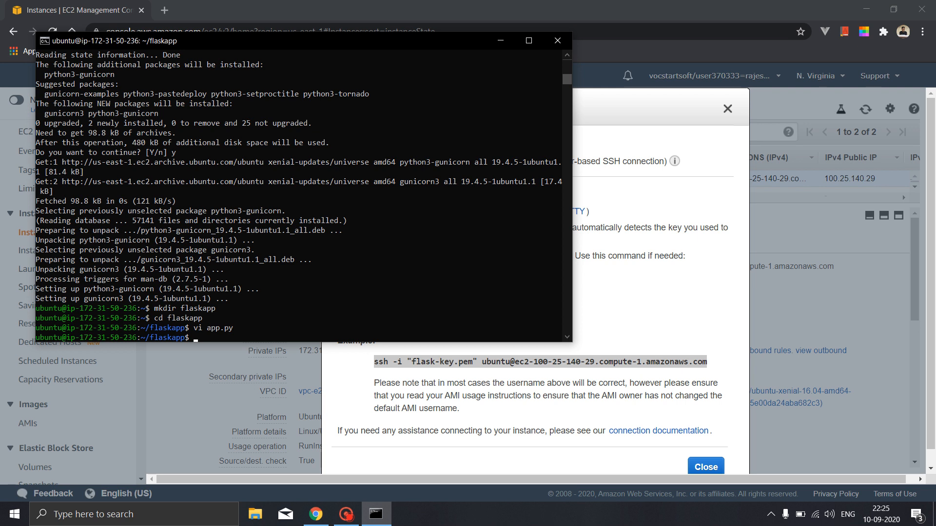
# Run app.py with python3, hit a line-1 SyntaxError, and reopen app.py in vi.
pyautogui.write('p')
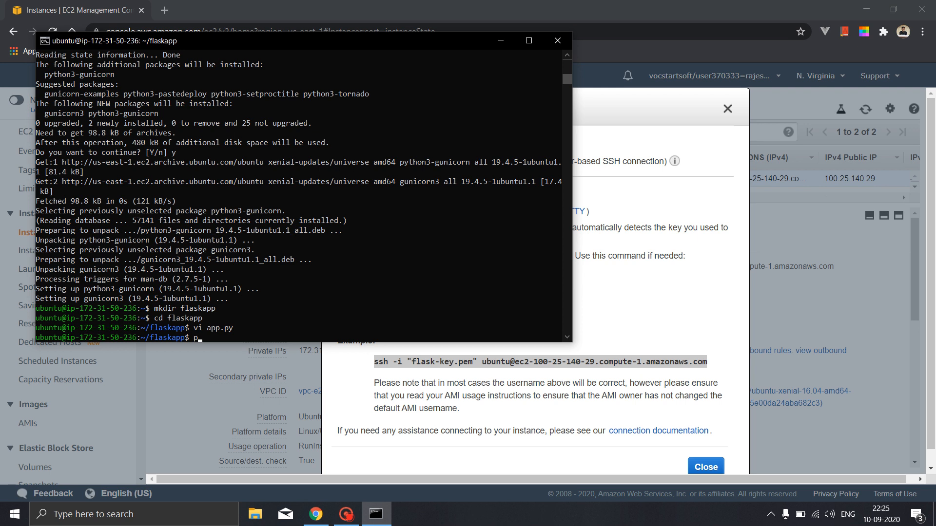
pyautogui.write('python')
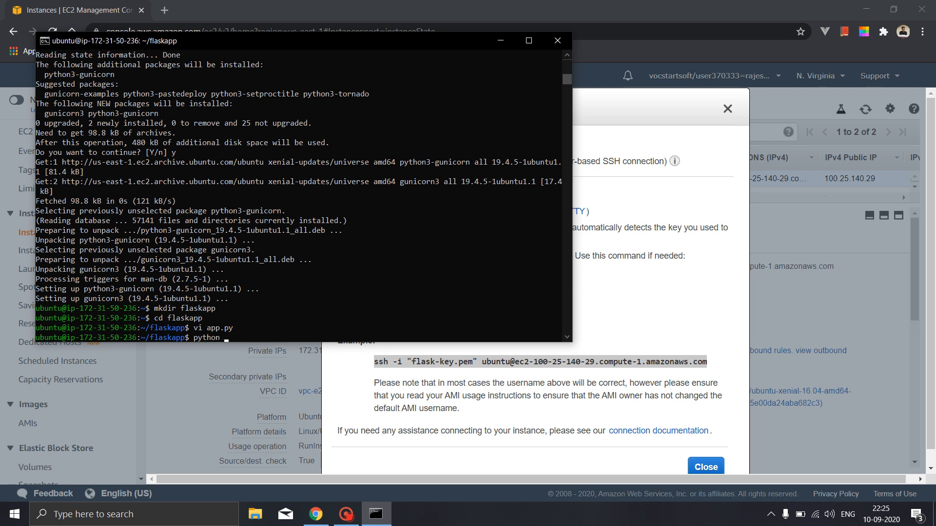
pyautogui.write('app.py')
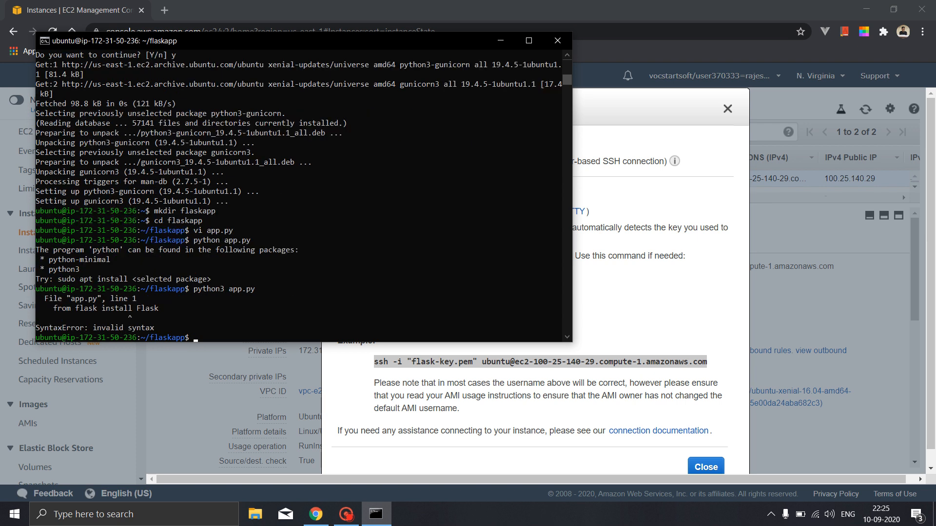
pyautogui.write('vi app')
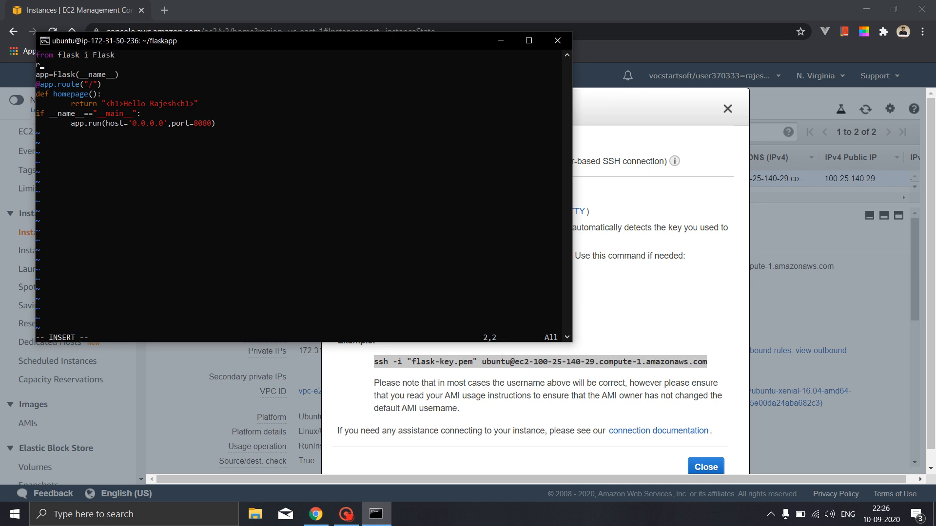
# Change line 1 of app.py to 'from flask import Flask' and save with :w.
pyautogui.write('mport')
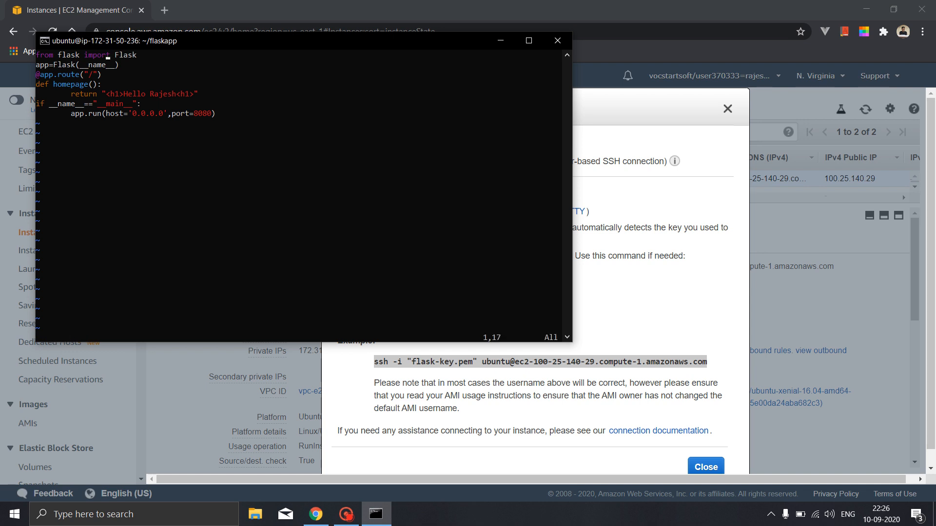
pyautogui.write(':w')
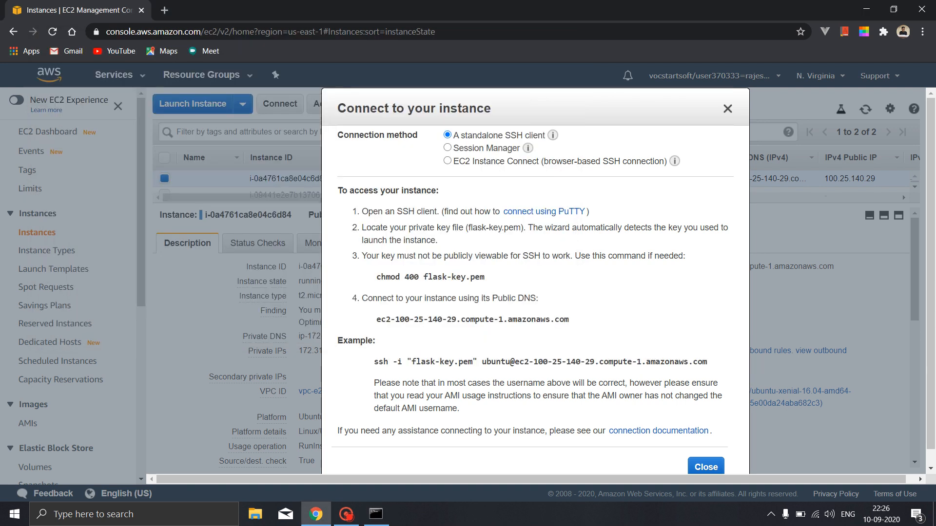
# Close the 'Connect to your instance' dialog to view the instance's public IP 100.25.140.29.
pyautogui.click(705, 467)
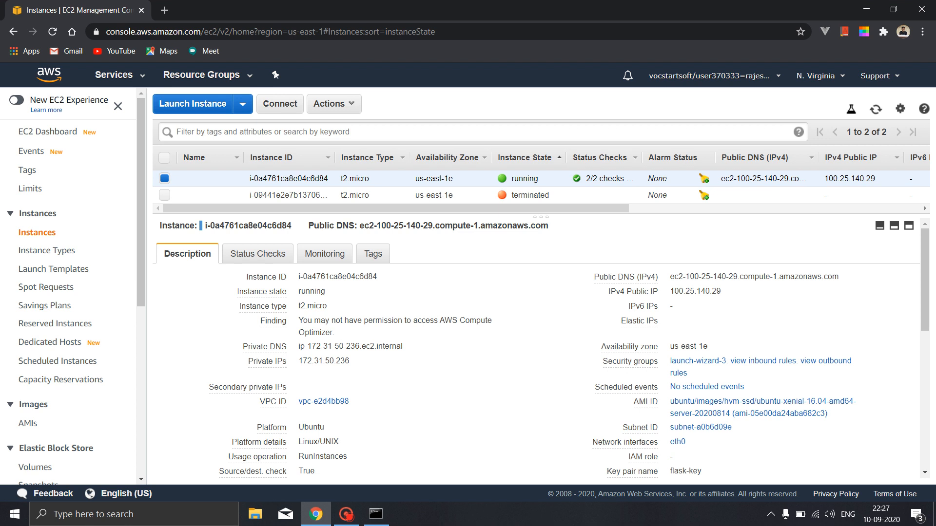
pyautogui.moveTo(721, 292)
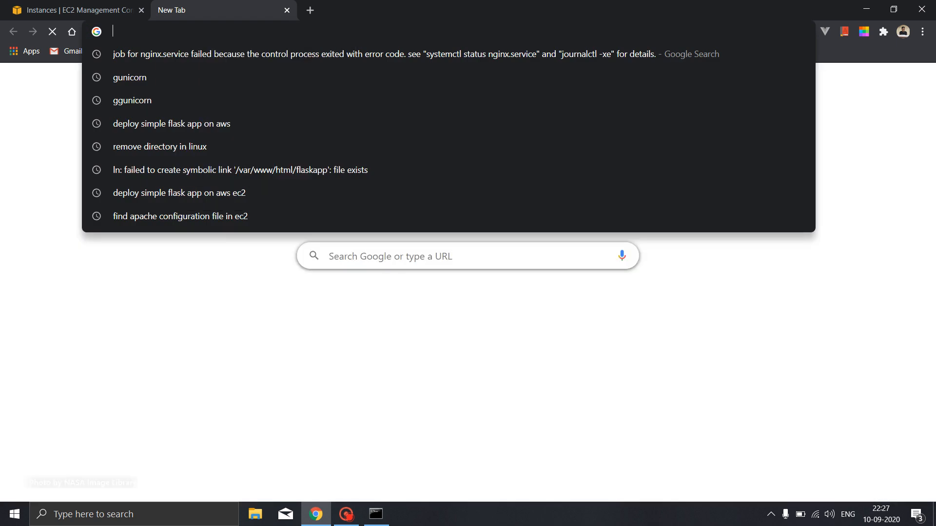
# Browse to 100.25.140.29:8080 to see the Flask page reading 'Hello Rajesh'.
pyautogui.write('100.25.140.29:')
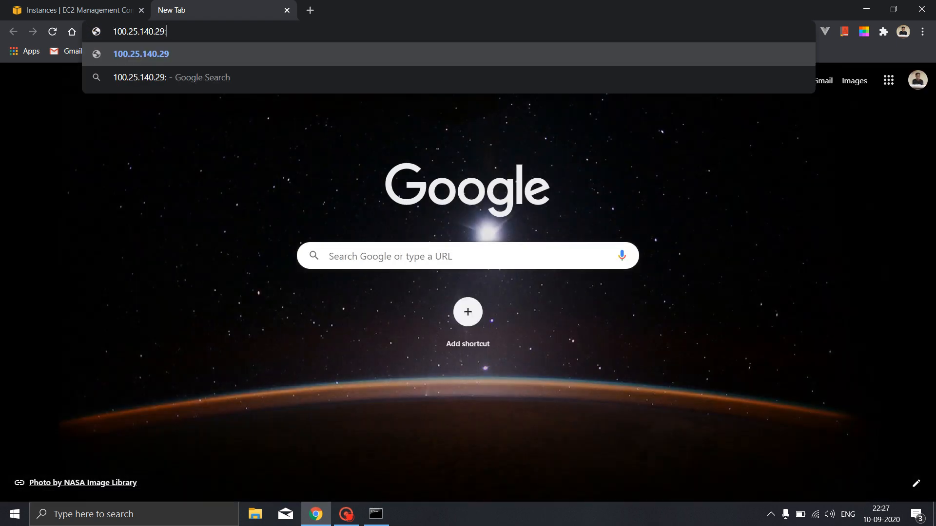
pyautogui.write(':8080')
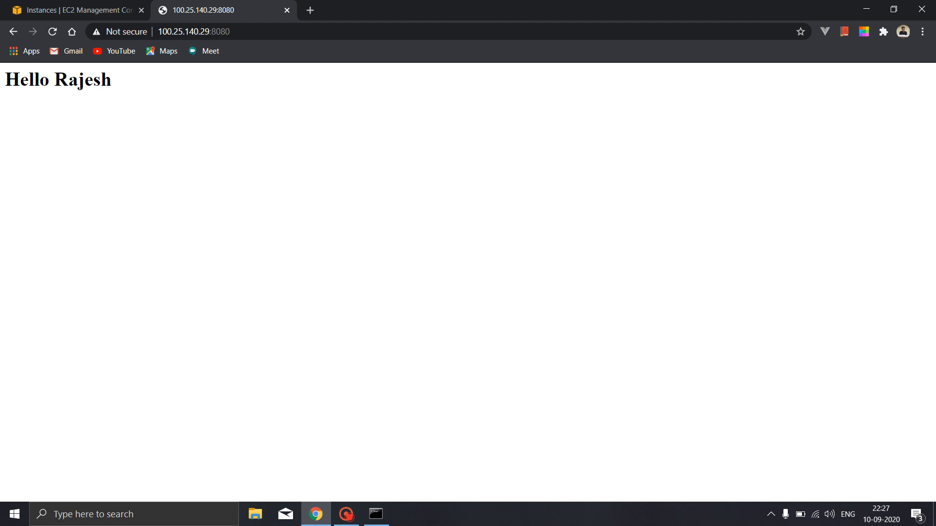
pyautogui.click(345, 514)
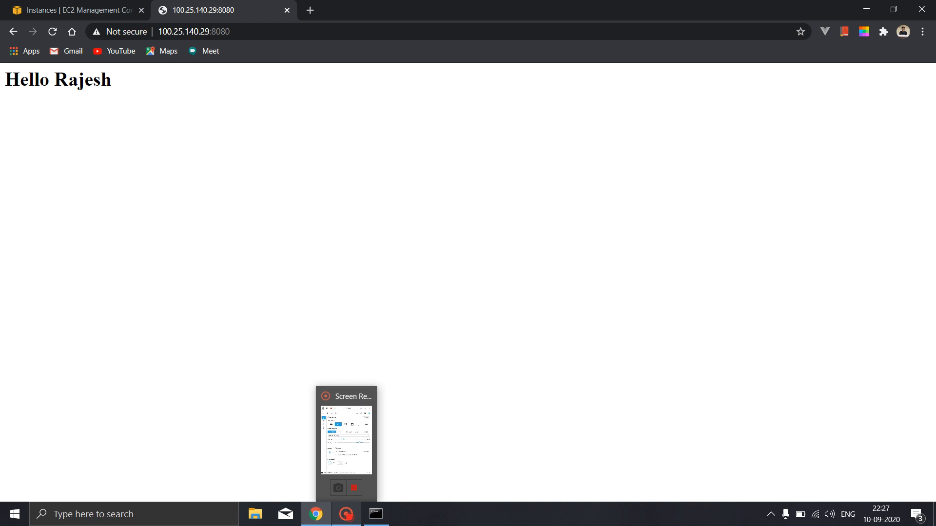